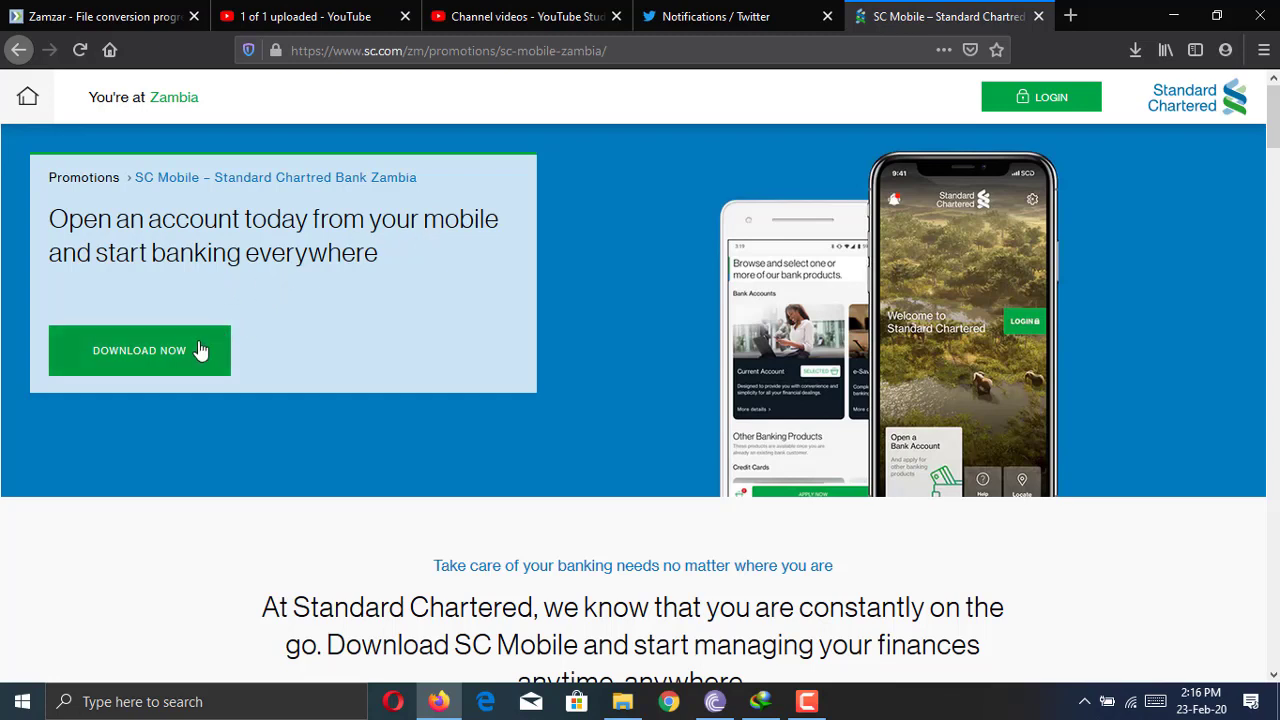
{"action": "mouse_move", "coordinate": [808, 410]}
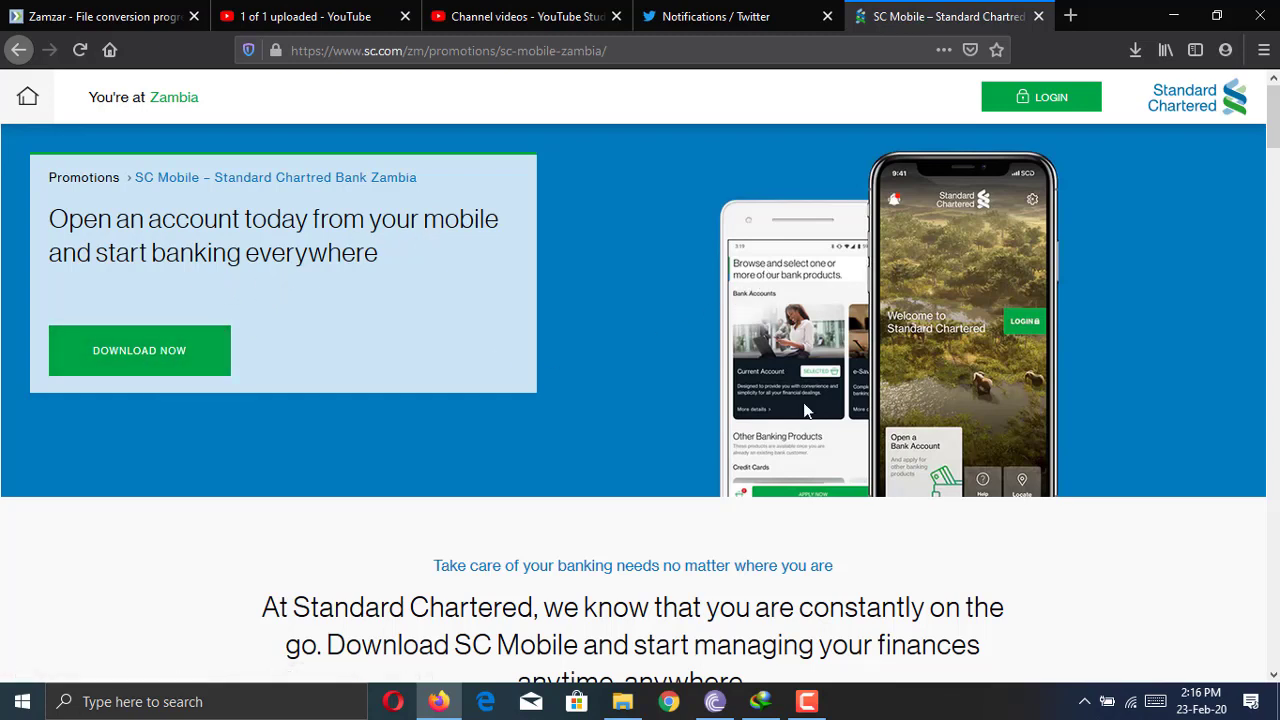
{"action": "mouse_move", "coordinate": [423, 400]}
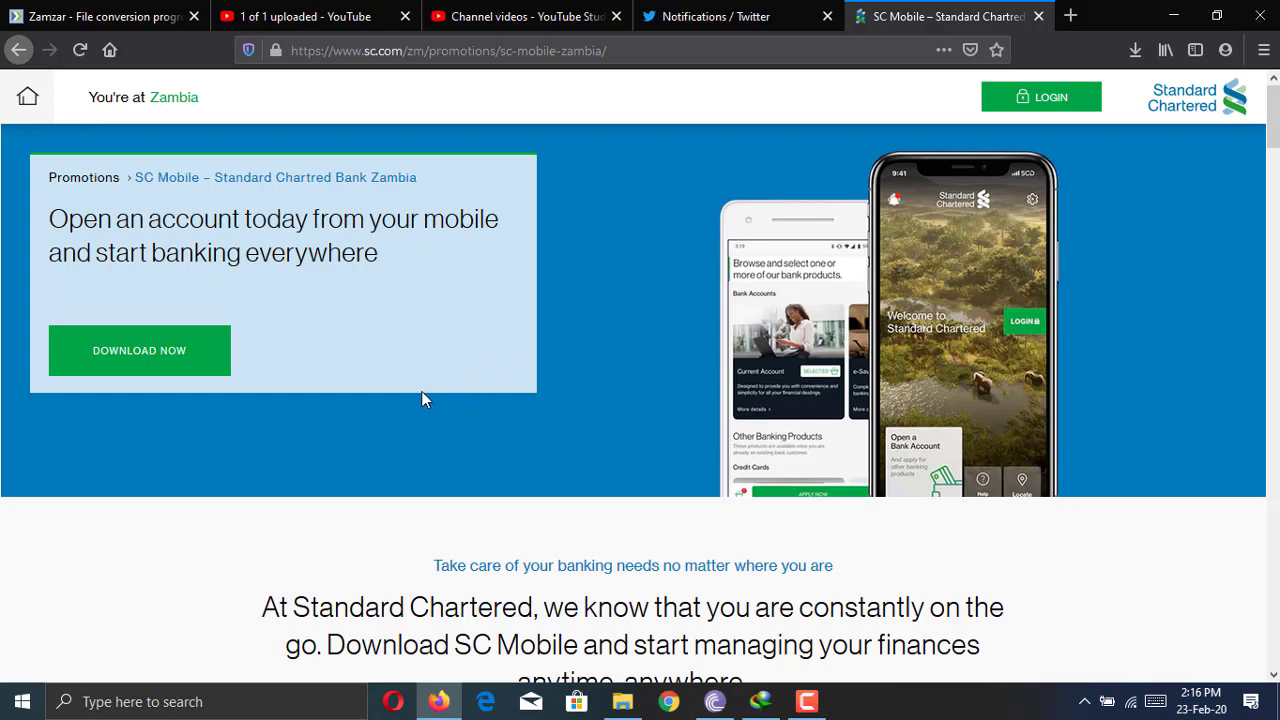
{"action": "mouse_move", "coordinate": [387, 393]}
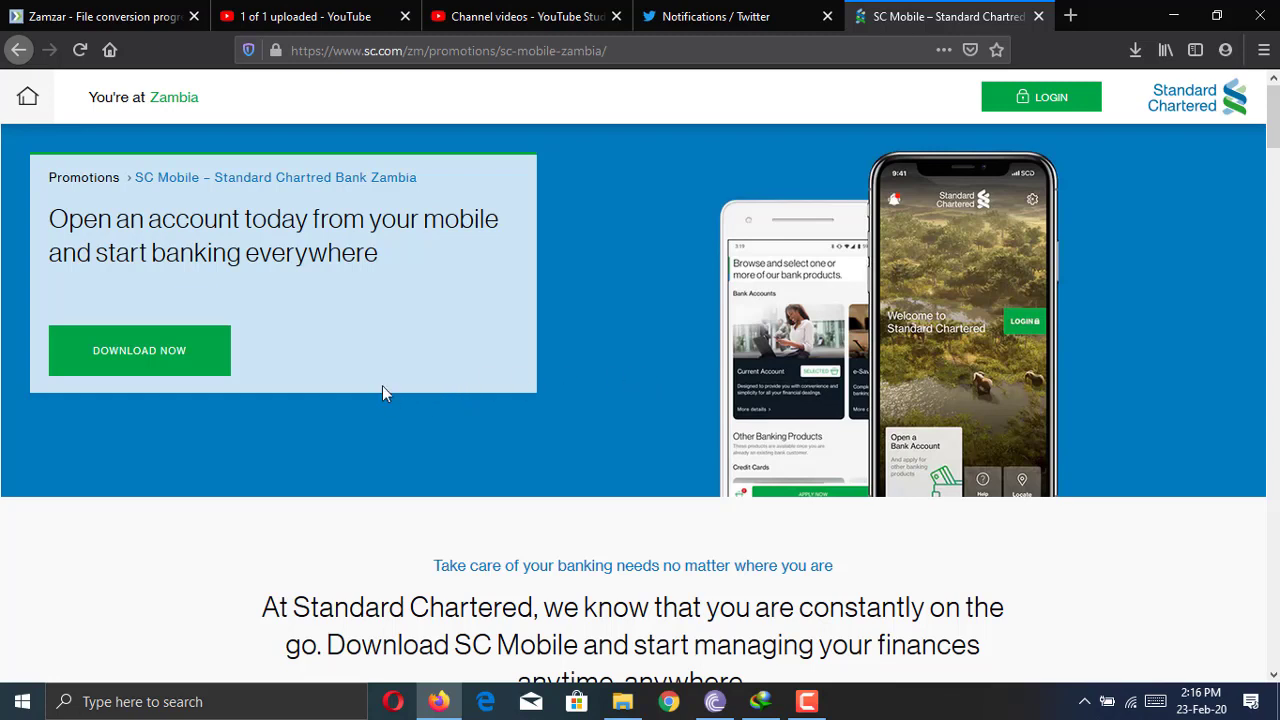
{"action": "mouse_move", "coordinate": [240, 379]}
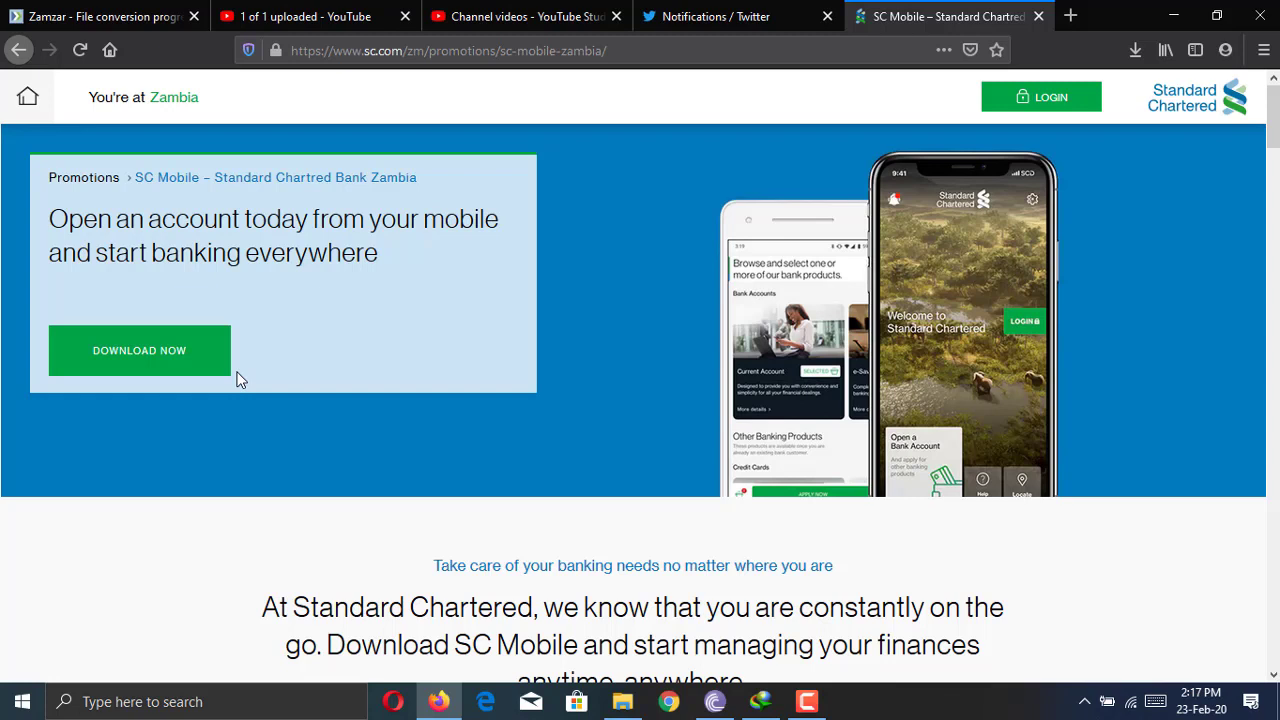
Step: Scroll down the SC Mobile Zambia page to Simplifying your life's Additional Info
{"action": "scroll", "scroll_direction": "down", "scroll_amount": 3}
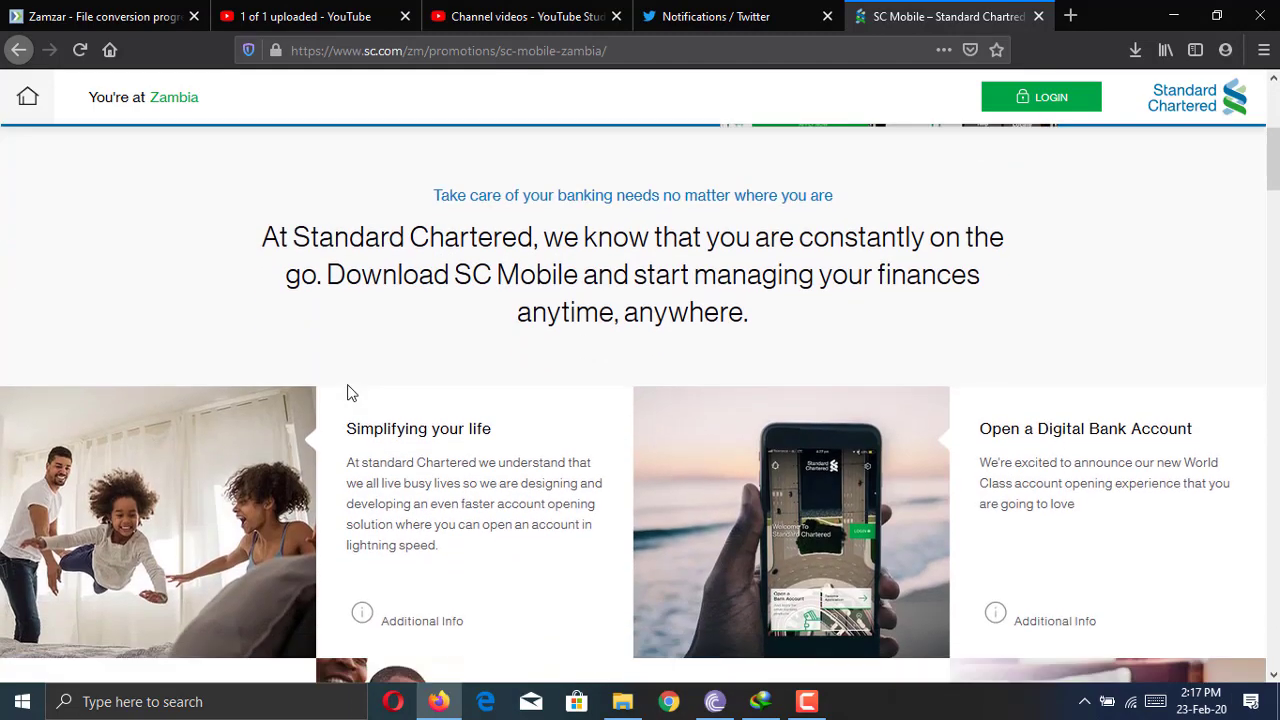
{"action": "scroll", "scroll_direction": "down", "scroll_amount": 3}
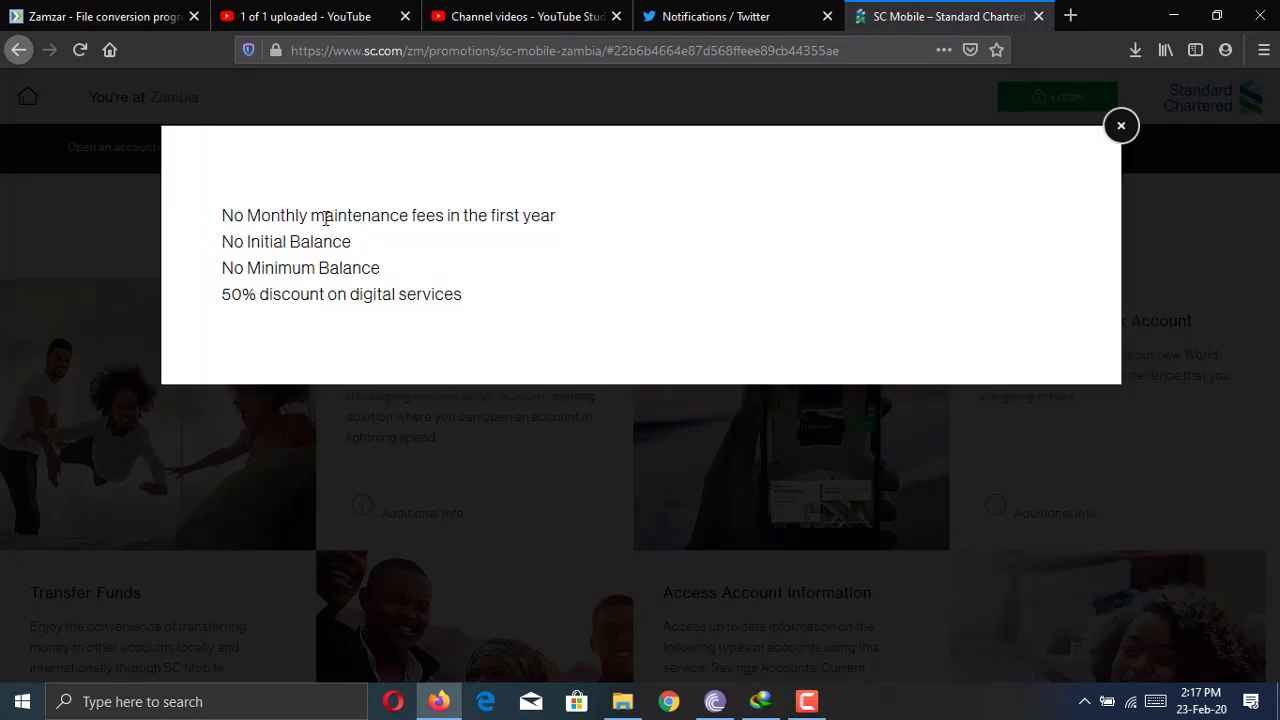
{"action": "mouse_move", "coordinate": [546, 221]}
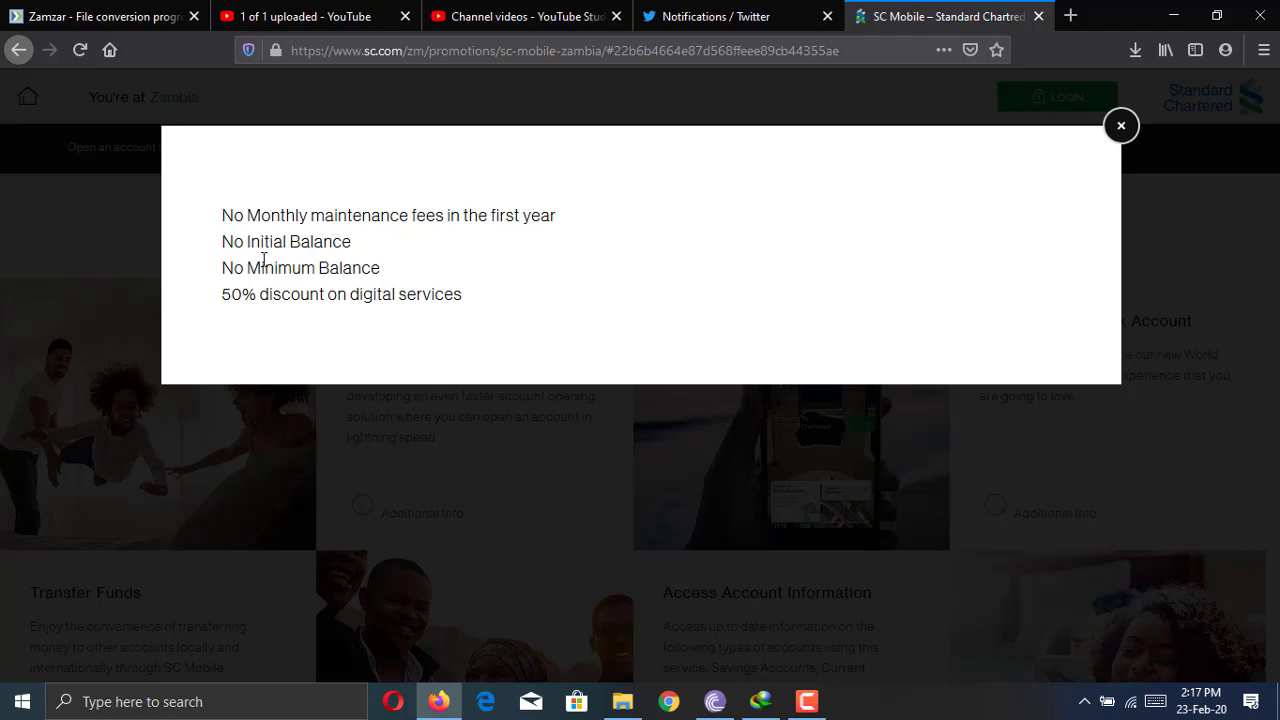
{"action": "mouse_move", "coordinate": [205, 303]}
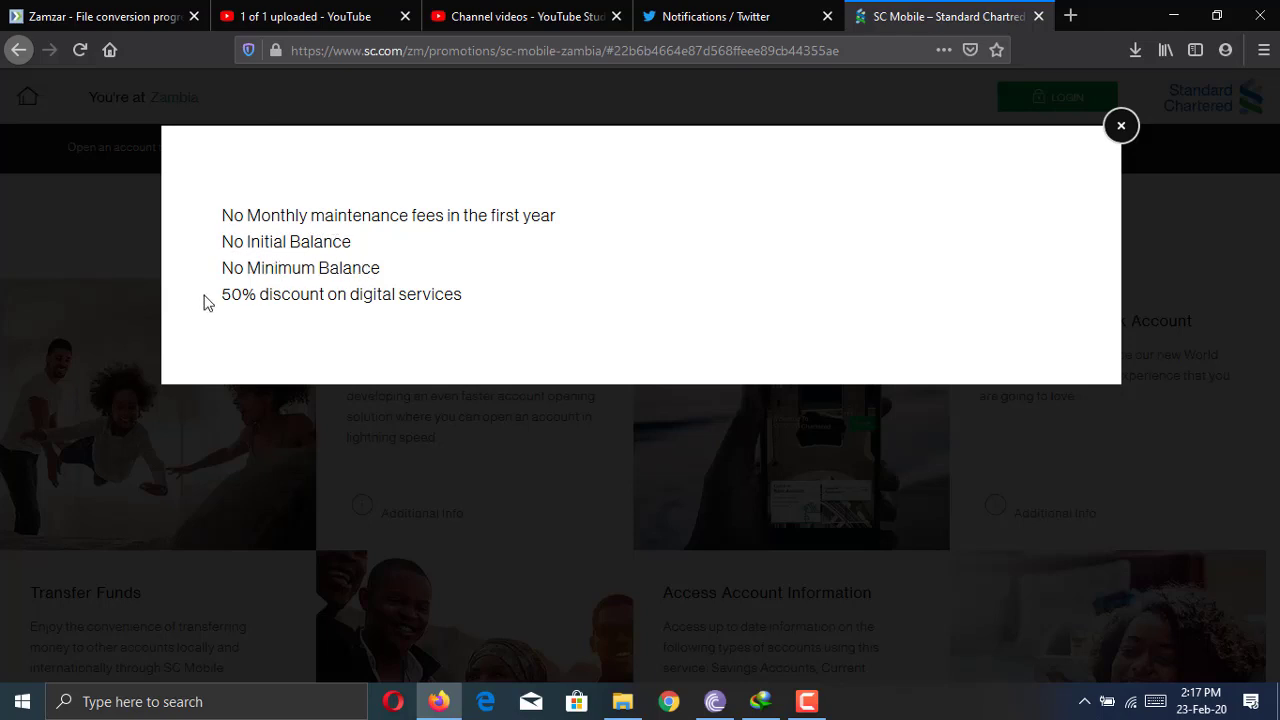
{"action": "mouse_move", "coordinate": [504, 313]}
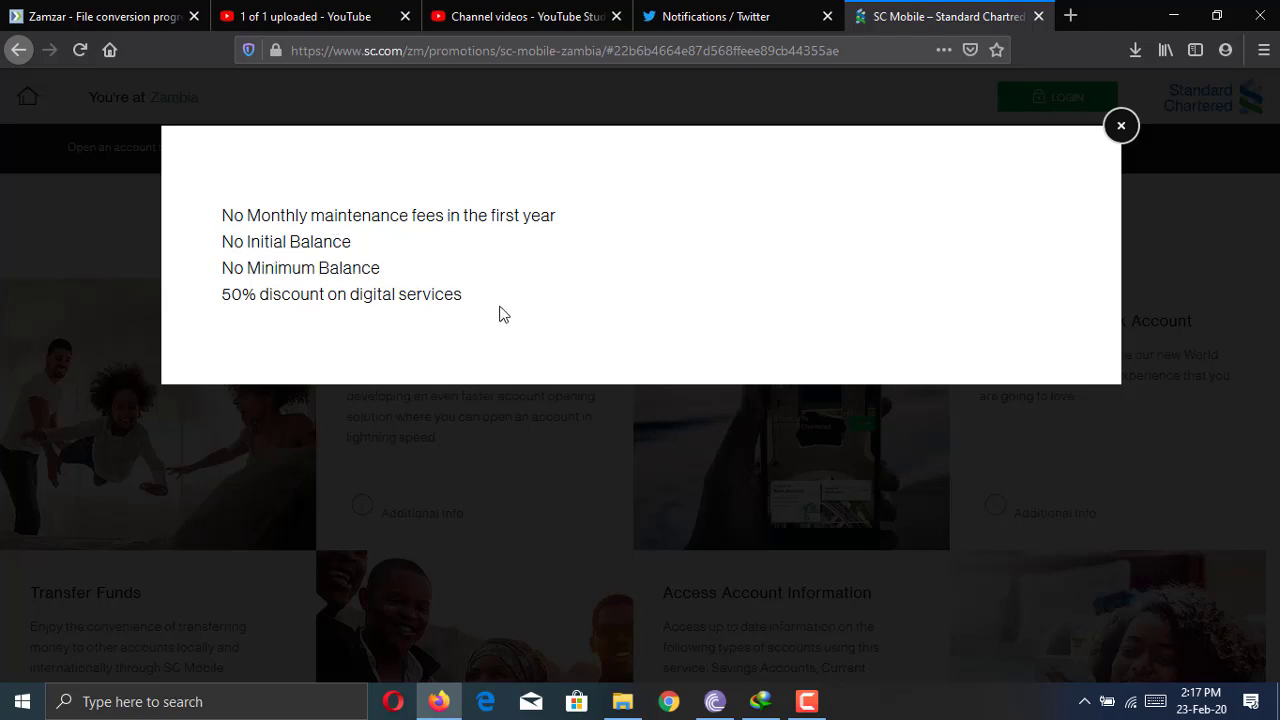
{"action": "mouse_move", "coordinate": [387, 270]}
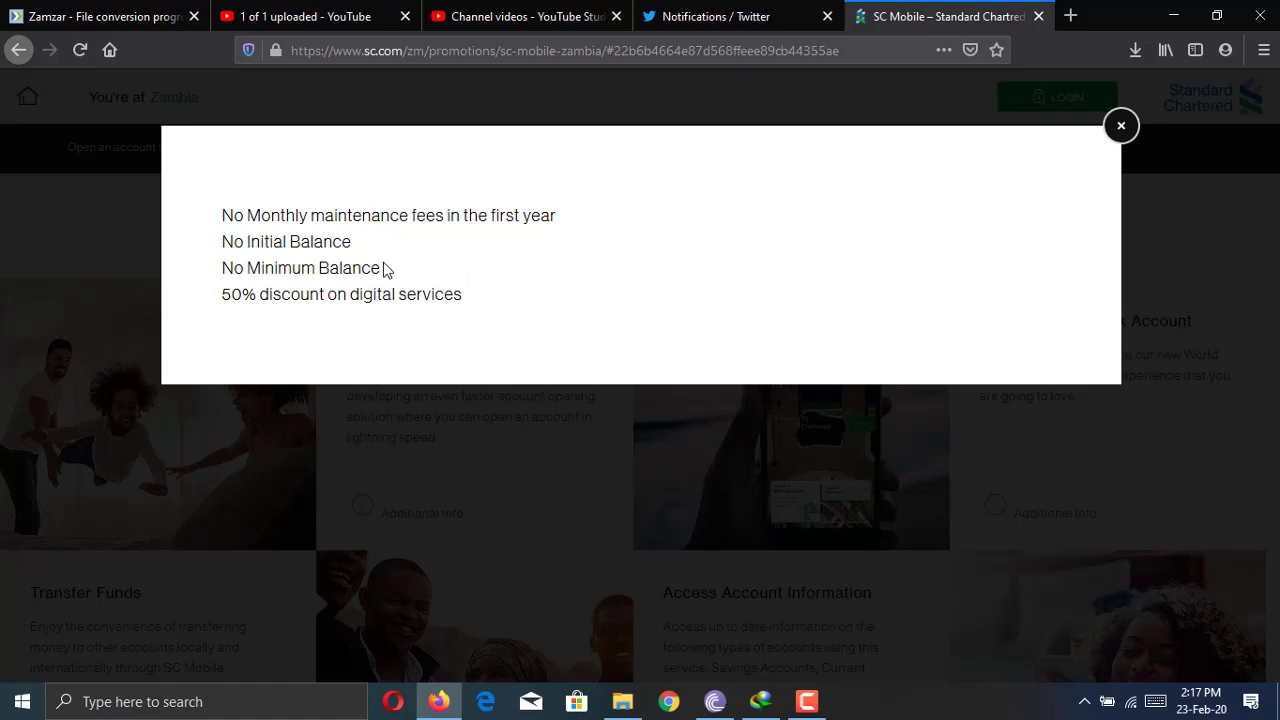
Step: Close the account benefits popup and open the Pay Bills billers list (ZESCO, DSTV, airtime)
{"action": "left_click", "coordinate": [1120, 125]}
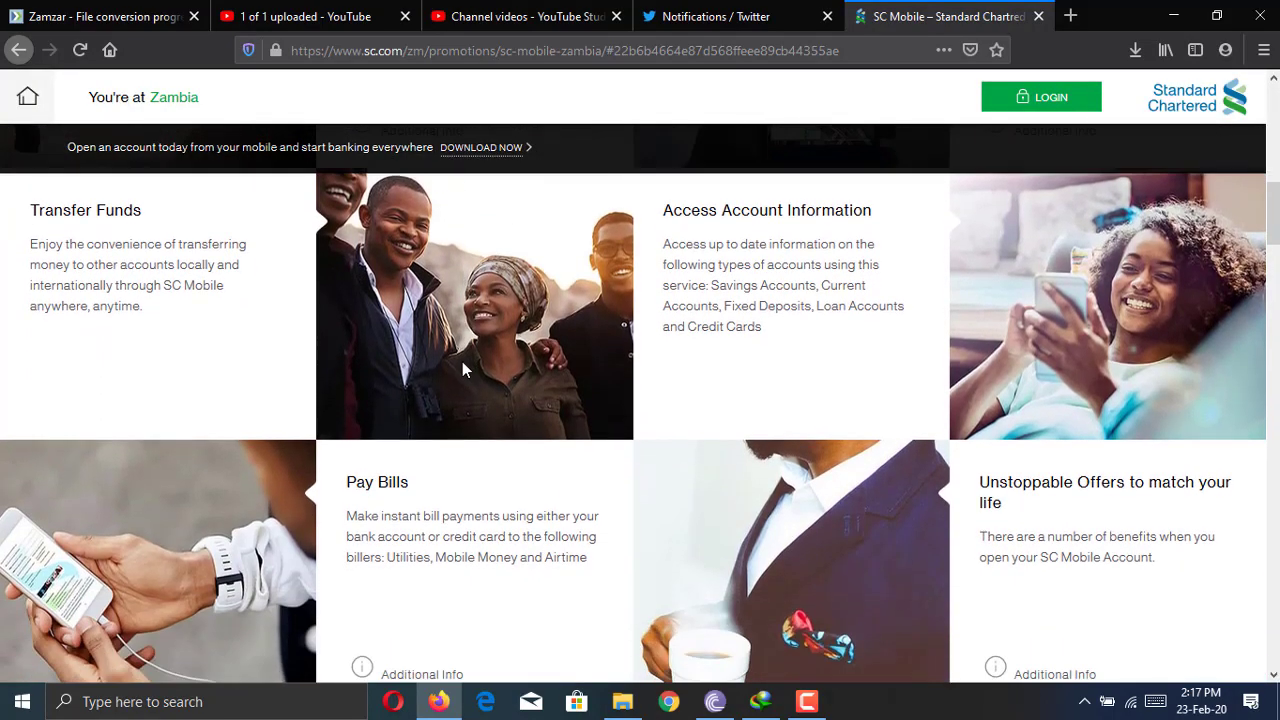
{"action": "scroll", "scroll_direction": "down", "scroll_amount": 3}
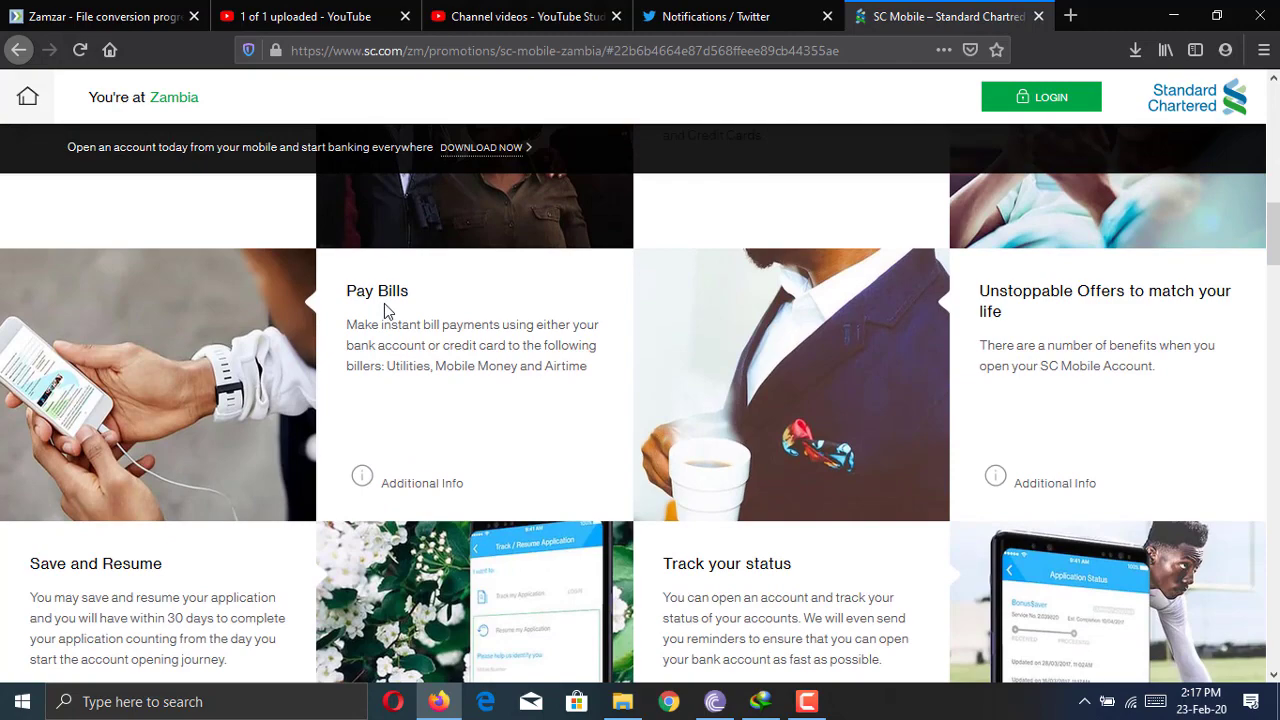
{"action": "mouse_move", "coordinate": [415, 490]}
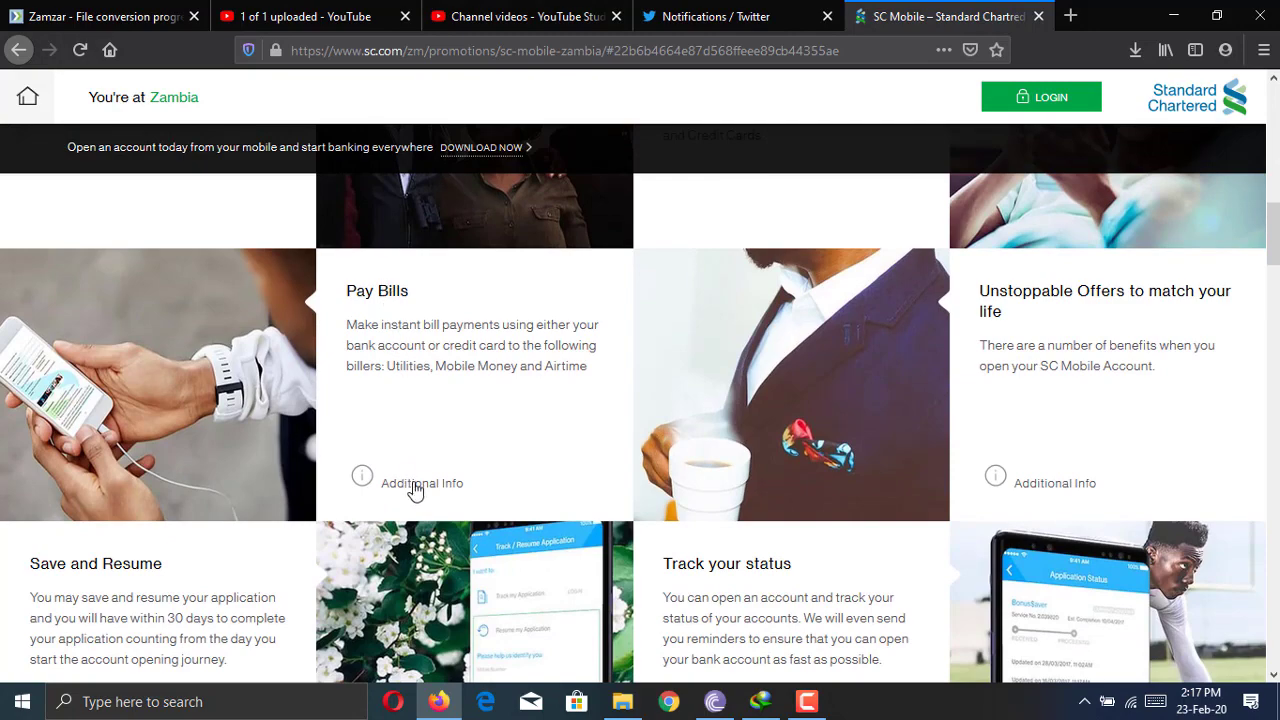
{"action": "left_click", "coordinate": [362, 476]}
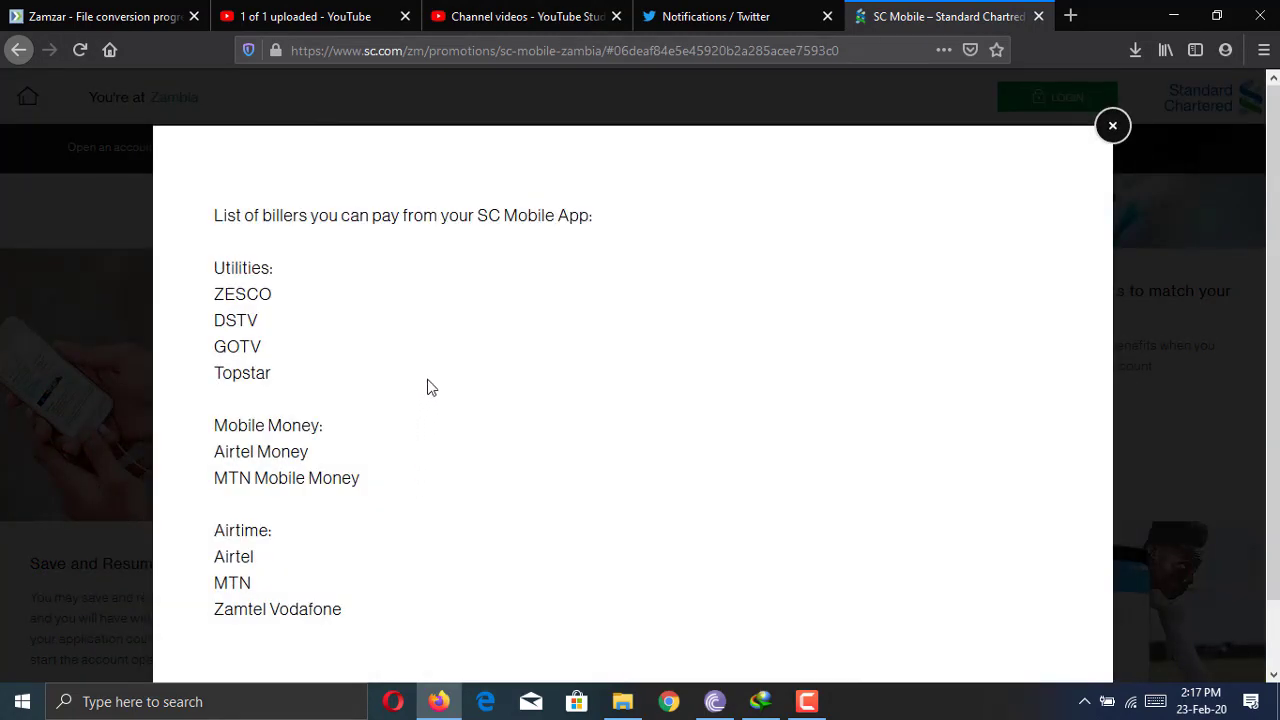
{"action": "mouse_move", "coordinate": [297, 445]}
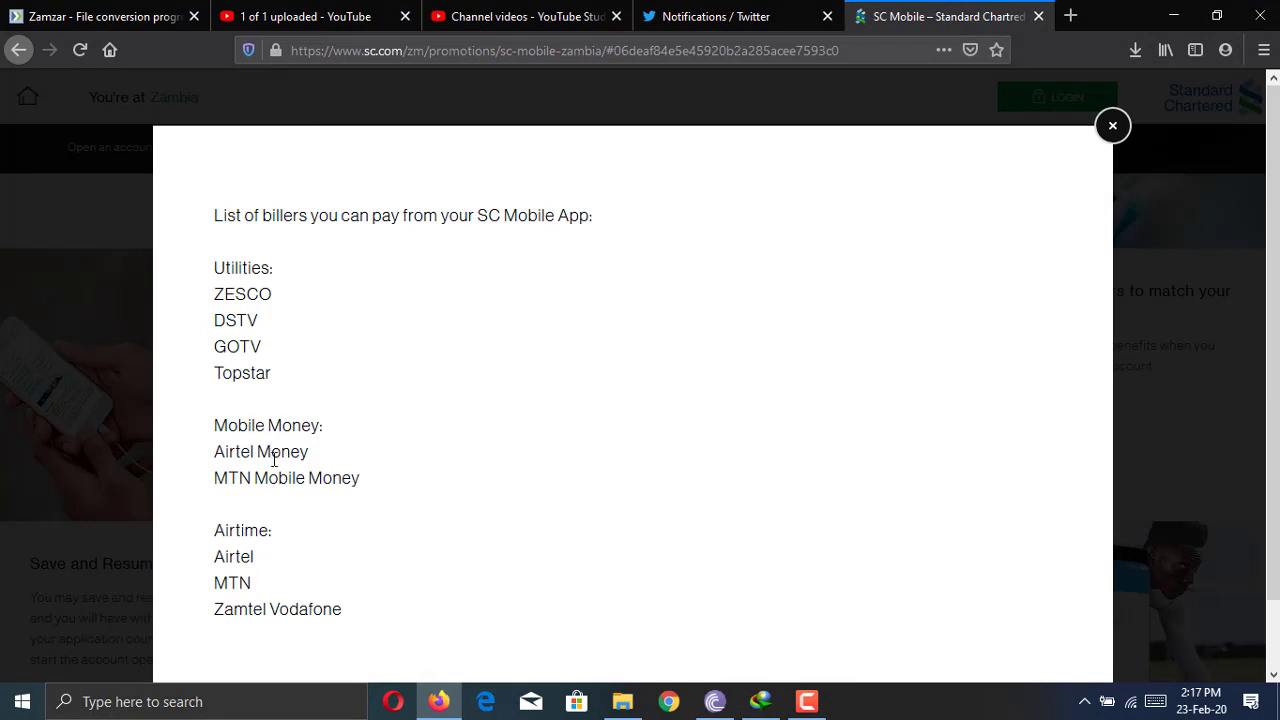
{"action": "mouse_move", "coordinate": [283, 489]}
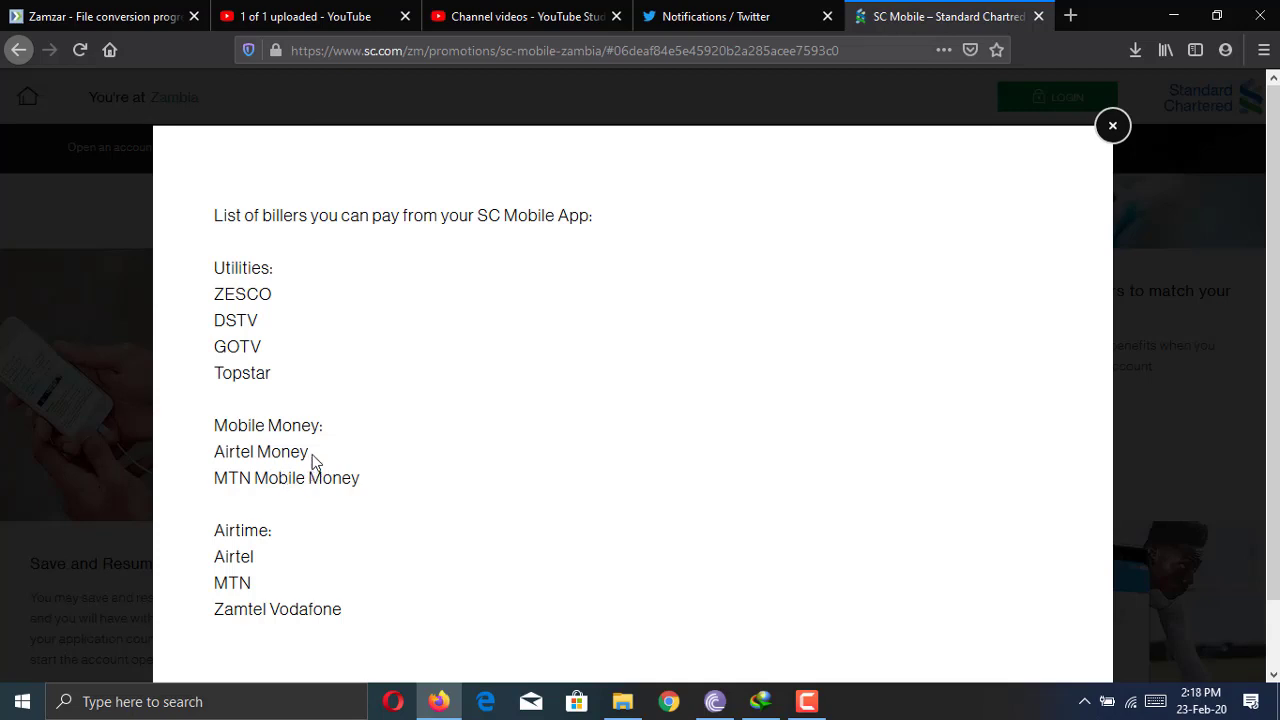
{"action": "mouse_move", "coordinate": [318, 458]}
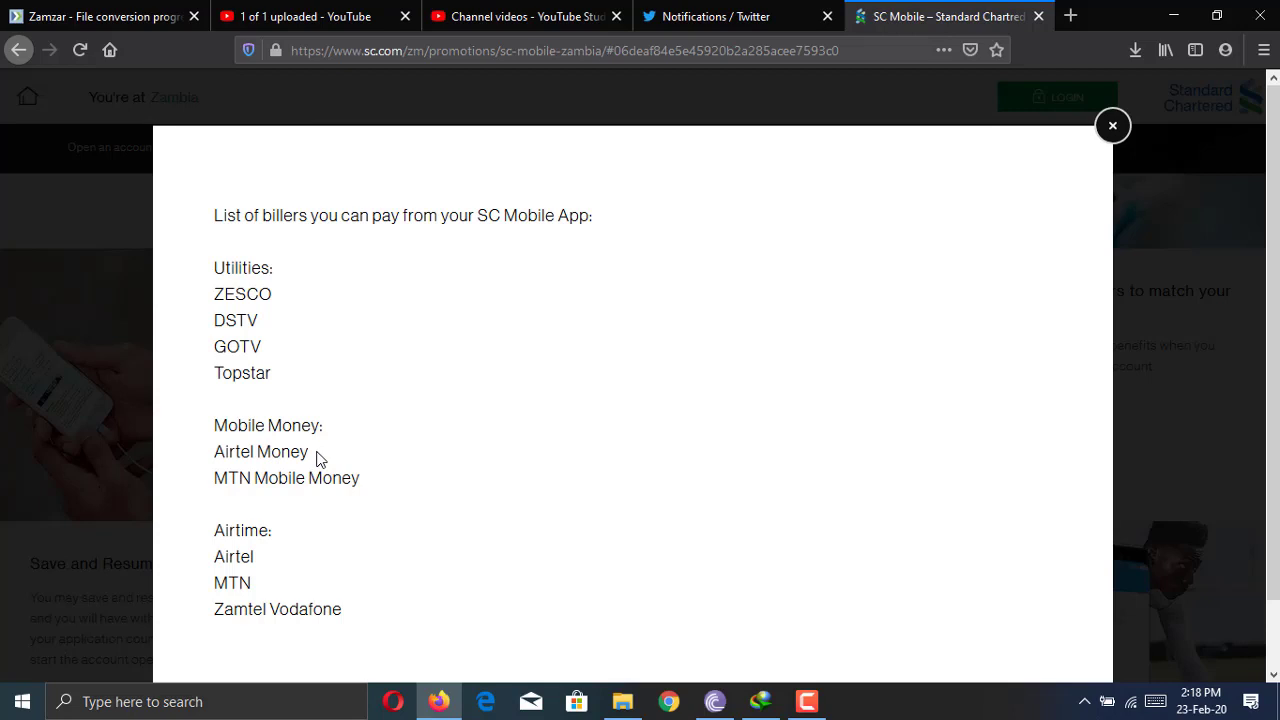
{"action": "mouse_move", "coordinate": [379, 494]}
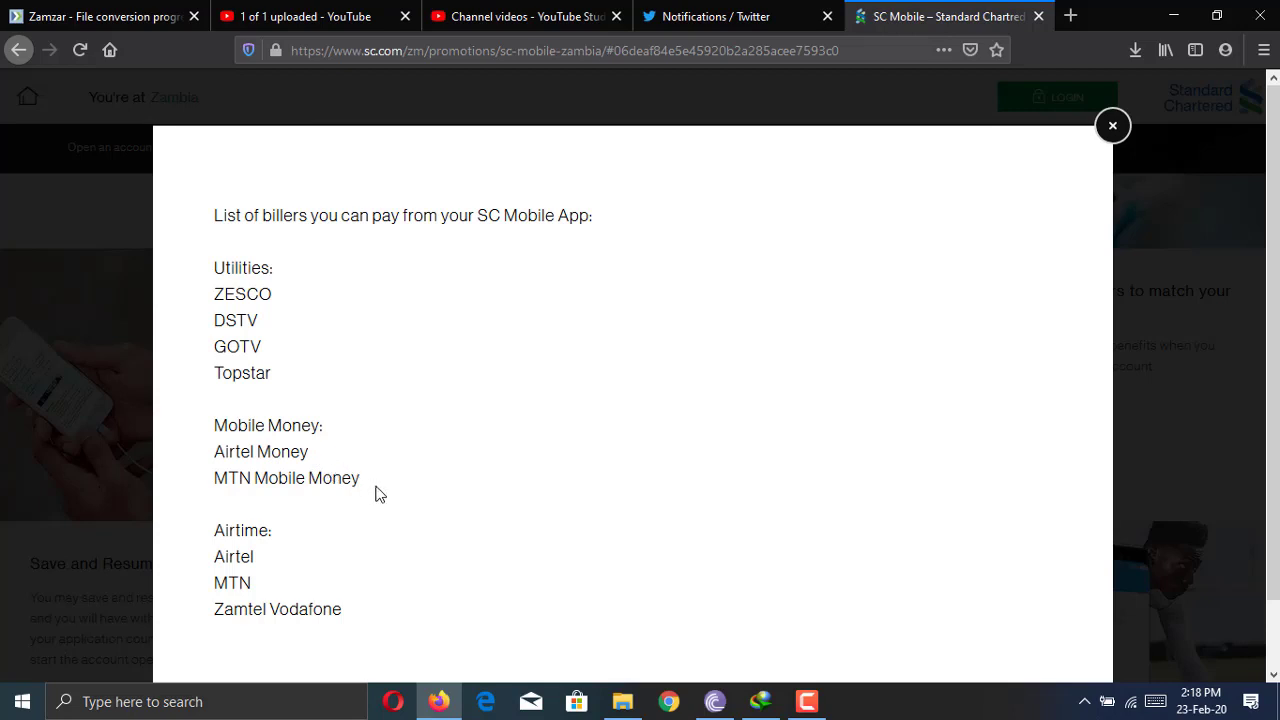
{"action": "mouse_move", "coordinate": [407, 489]}
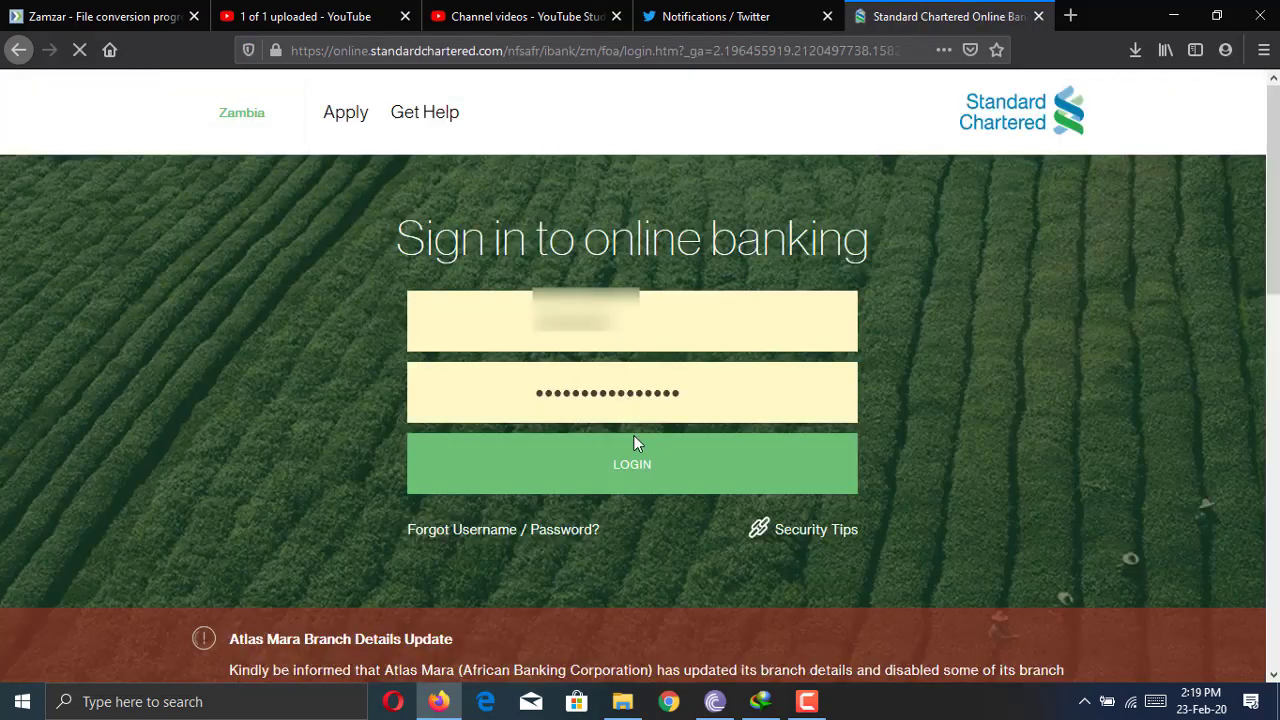
{"action": "mouse_move", "coordinate": [420, 661]}
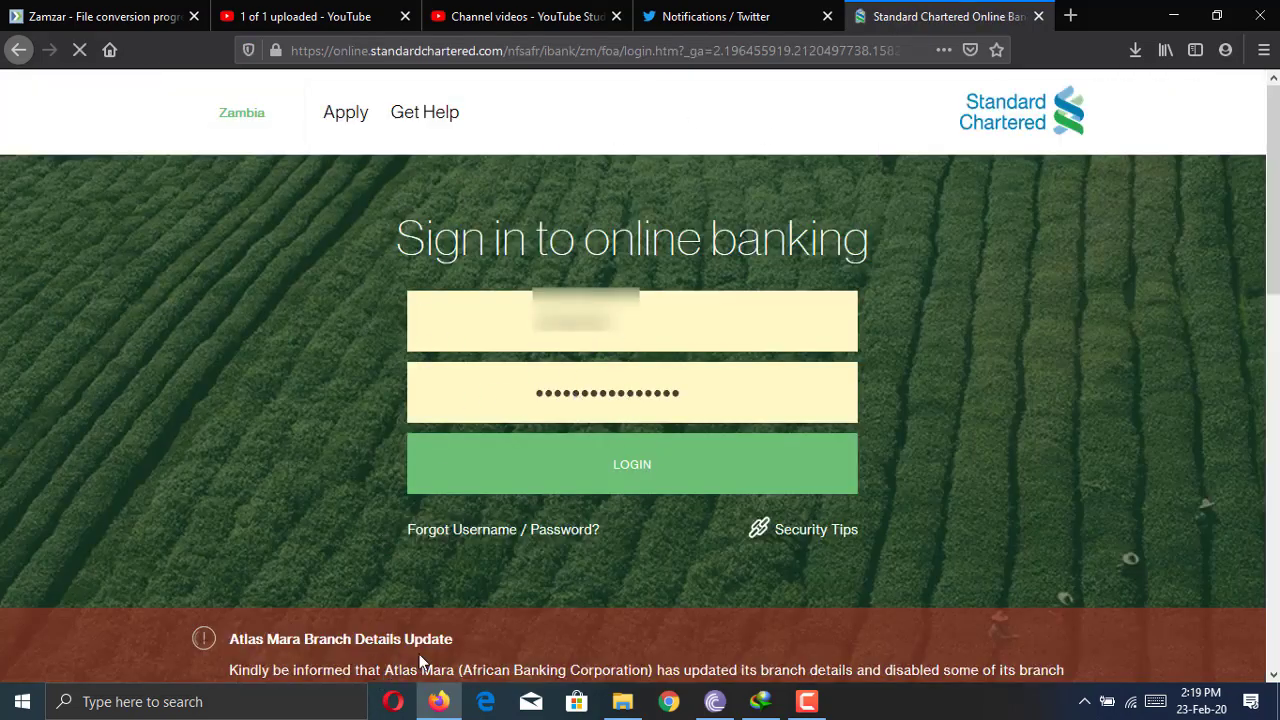
Step: Choose registration with an SC ATM, debit or credit card on the registration page
{"action": "scroll", "scroll_direction": "down", "scroll_amount": 3}
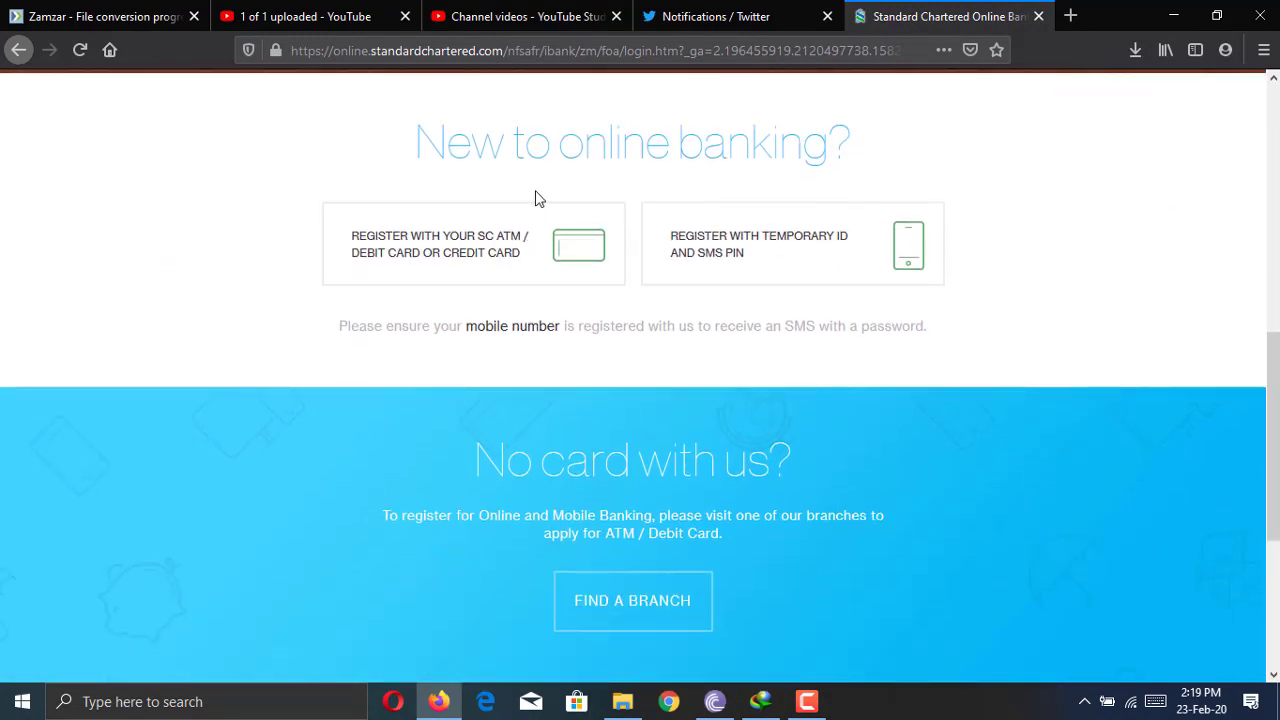
{"action": "scroll", "scroll_direction": "down", "scroll_amount": 3}
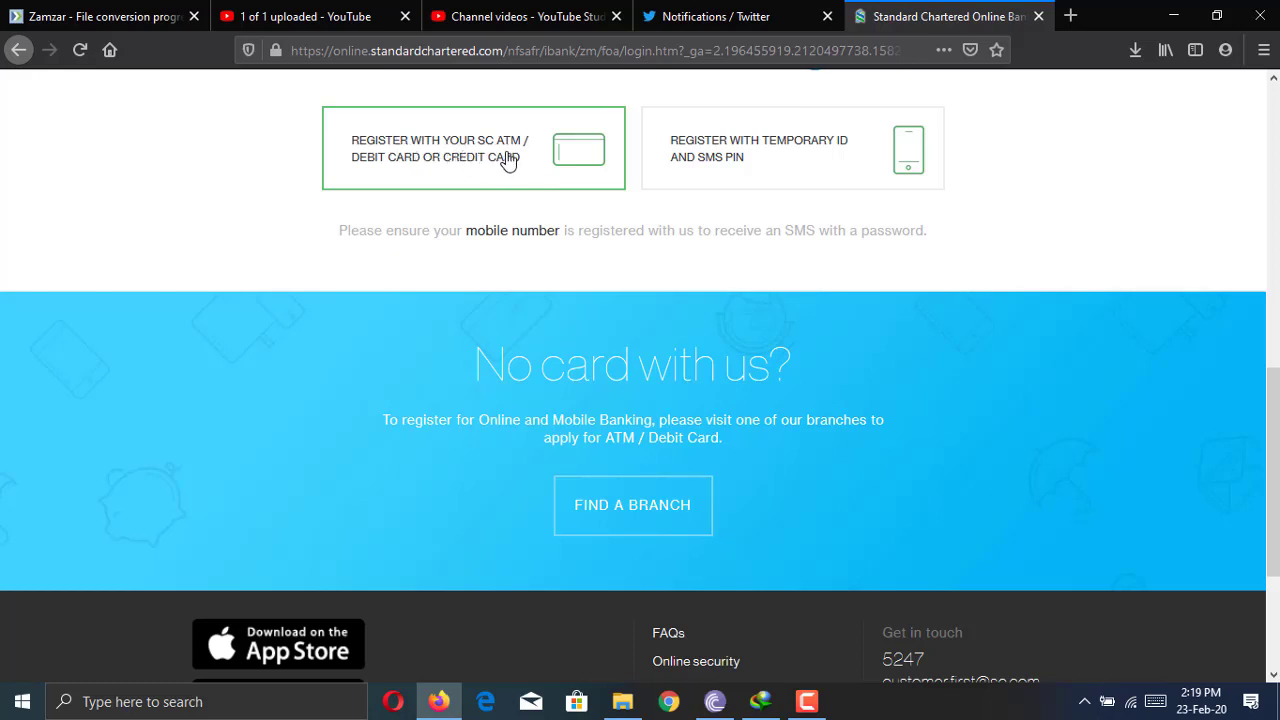
{"action": "mouse_move", "coordinate": [504, 180]}
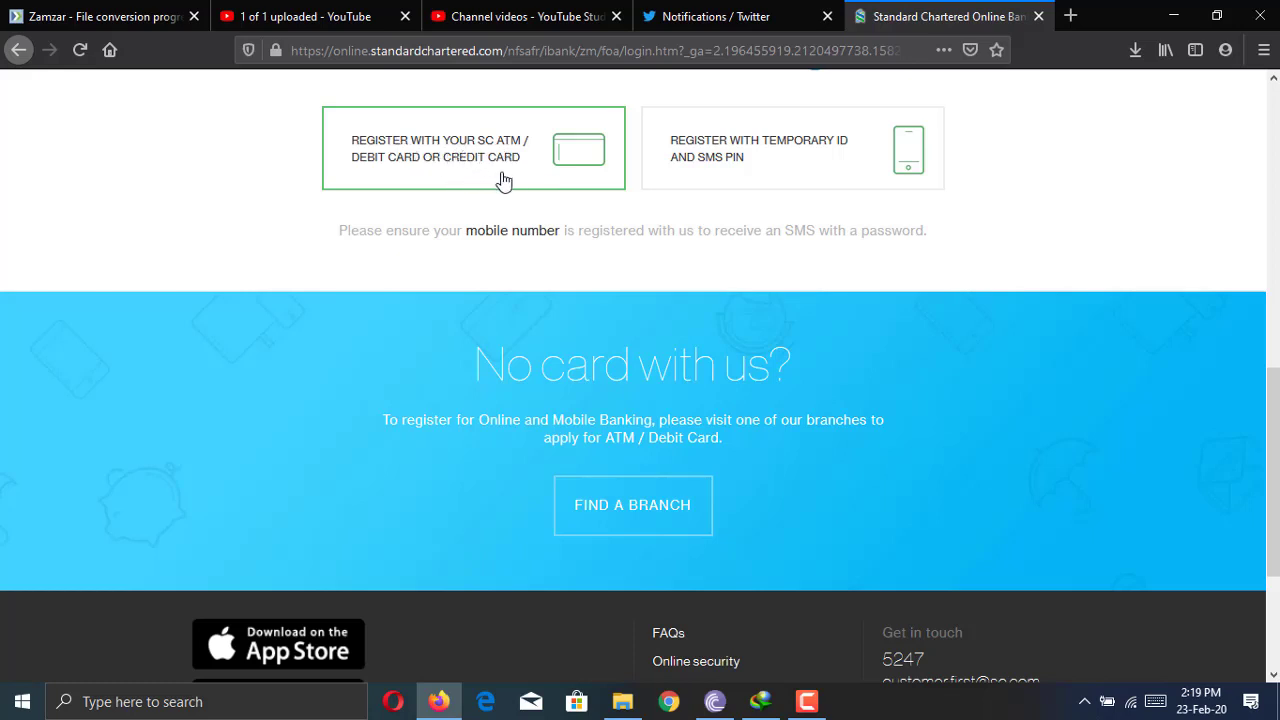
{"action": "left_click", "coordinate": [473, 148]}
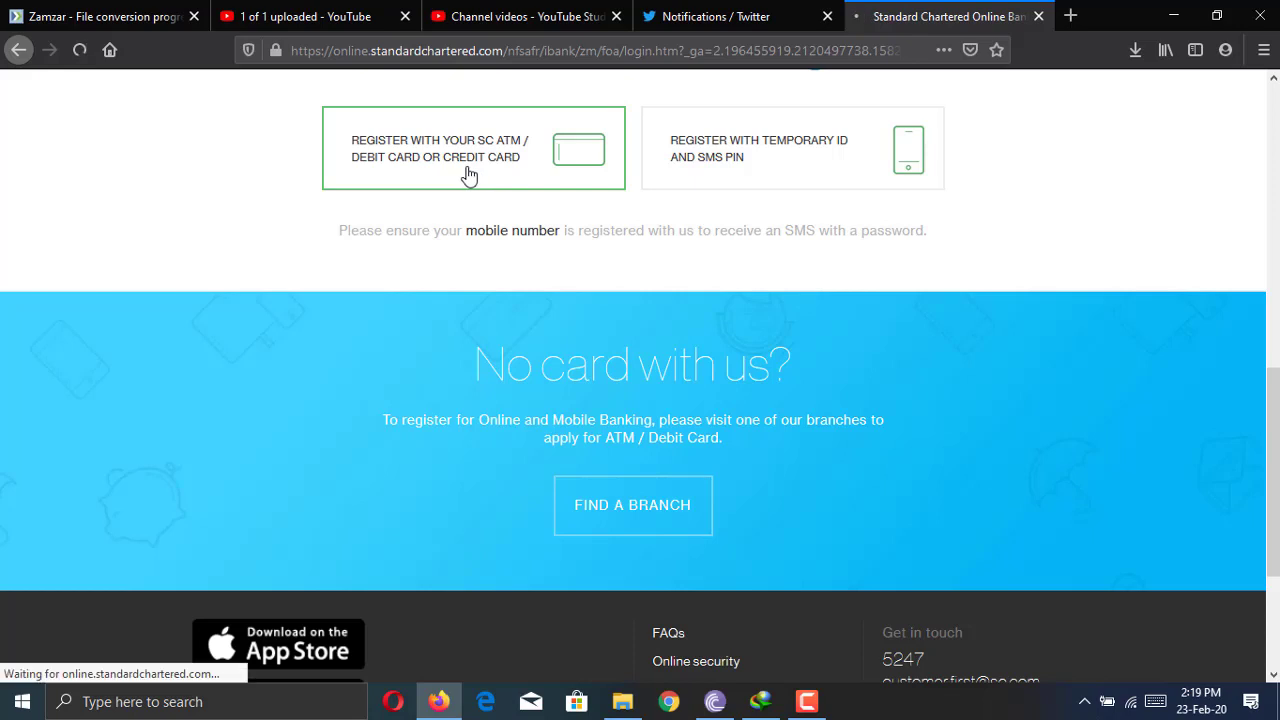
{"action": "left_click", "coordinate": [473, 148]}
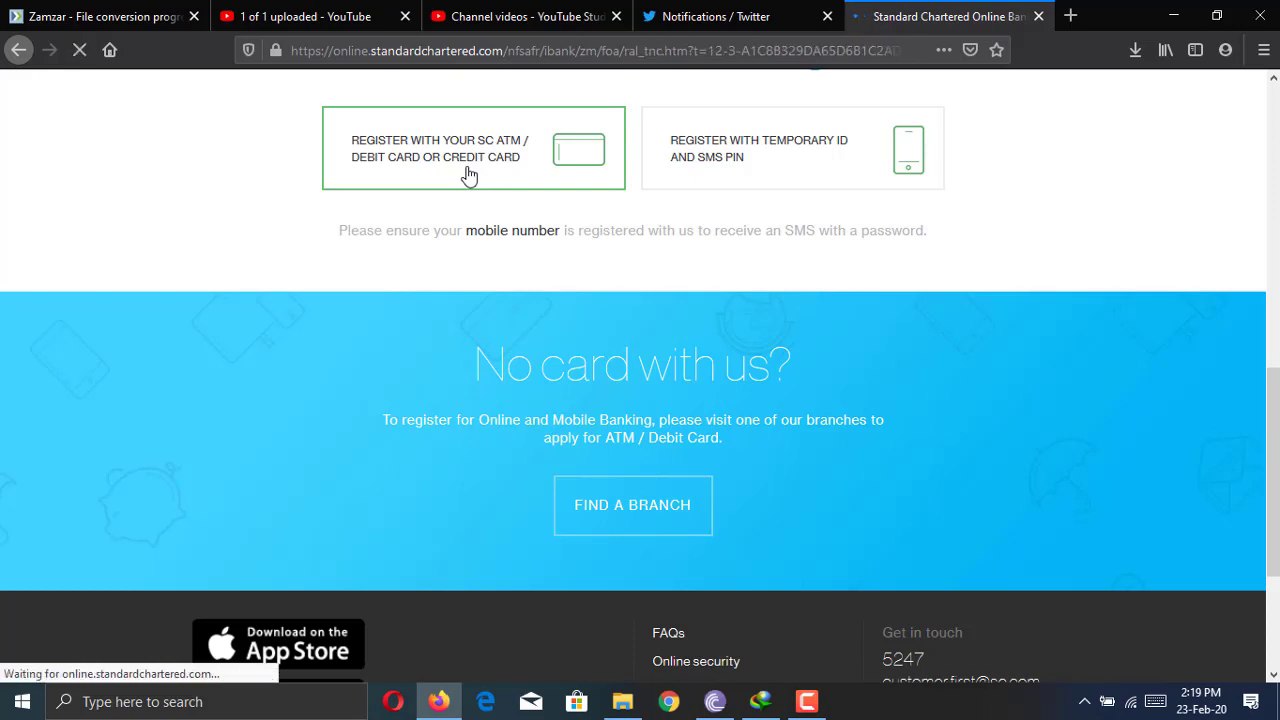
Step: Load the card registration page showing its requirements and Terms & Conditions
{"action": "left_click", "coordinate": [473, 148]}
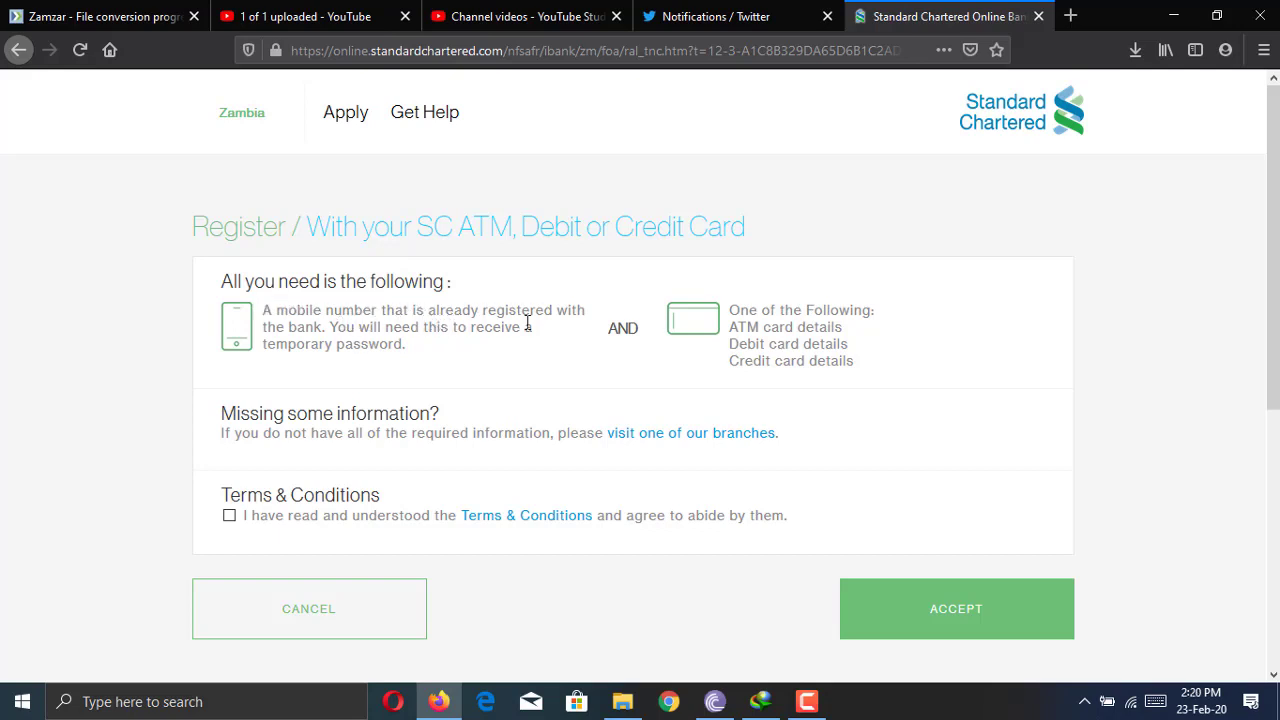
{"action": "mouse_move", "coordinate": [450, 343]}
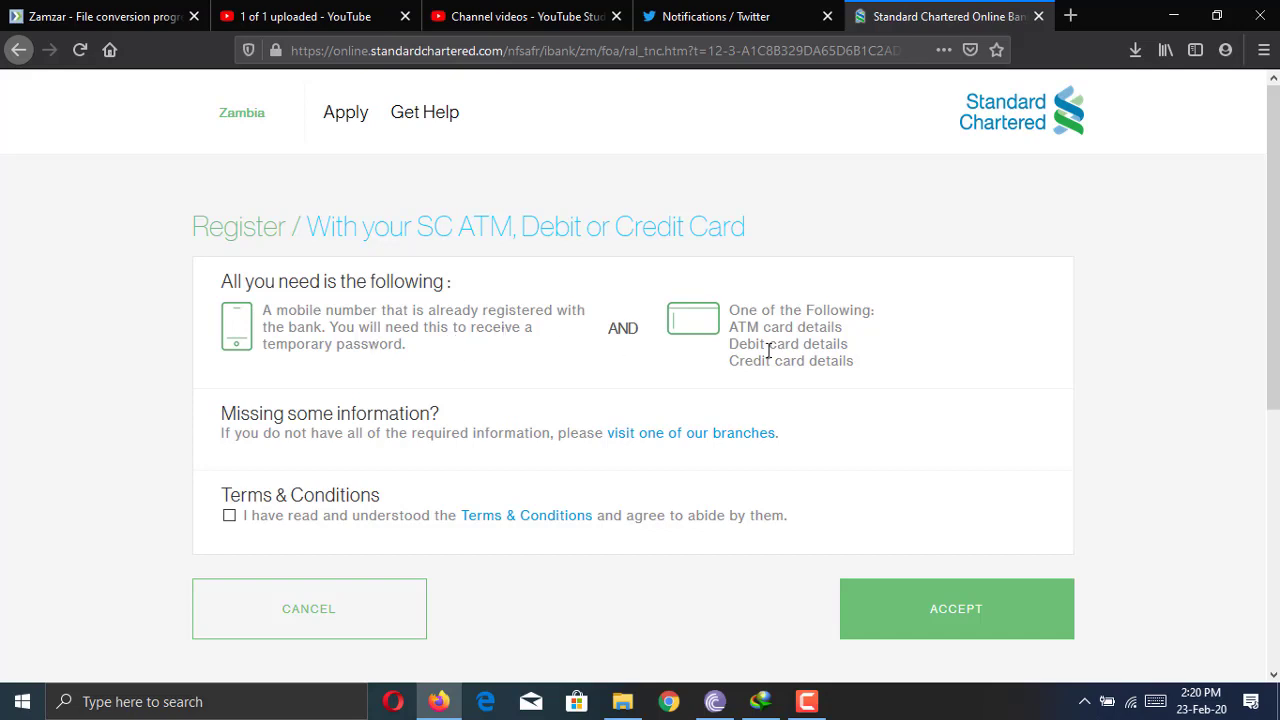
{"action": "mouse_move", "coordinate": [800, 343]}
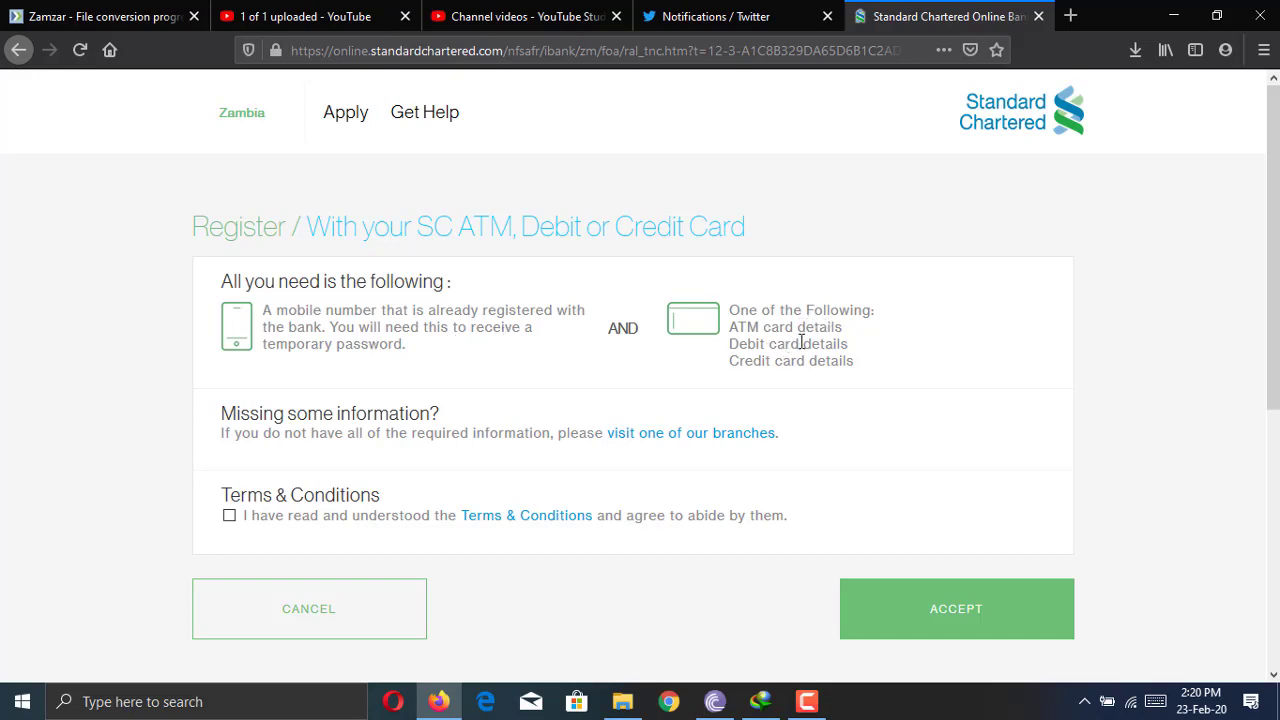
{"action": "mouse_move", "coordinate": [752, 354]}
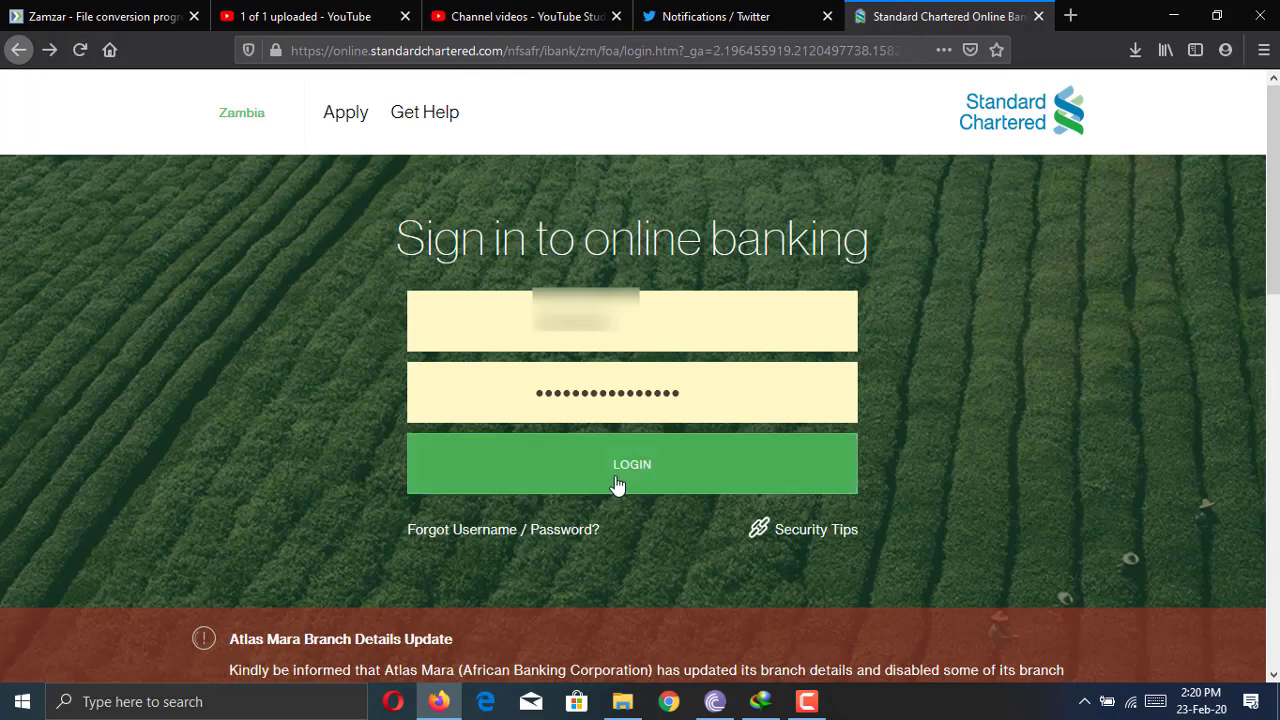
Step: Log in to reach the overview showing the Smartbanking Bronze savings account
{"action": "left_click", "coordinate": [631, 464]}
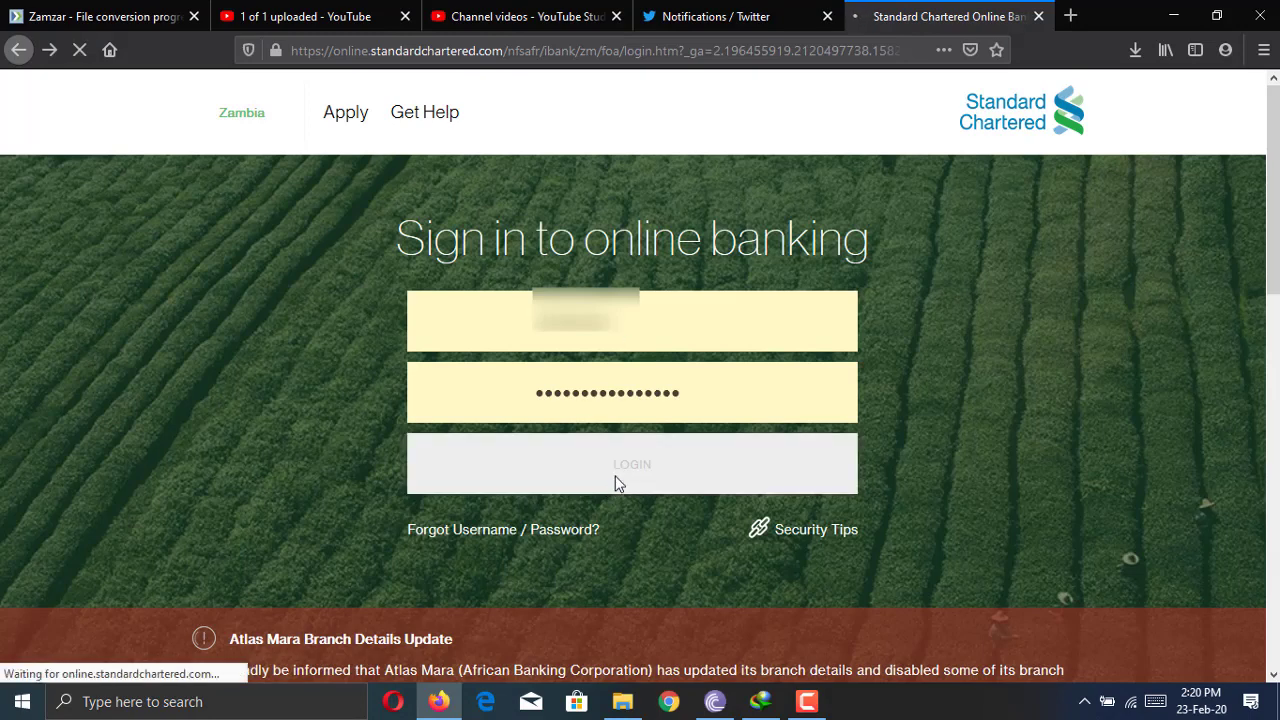
{"action": "left_click", "coordinate": [632, 463]}
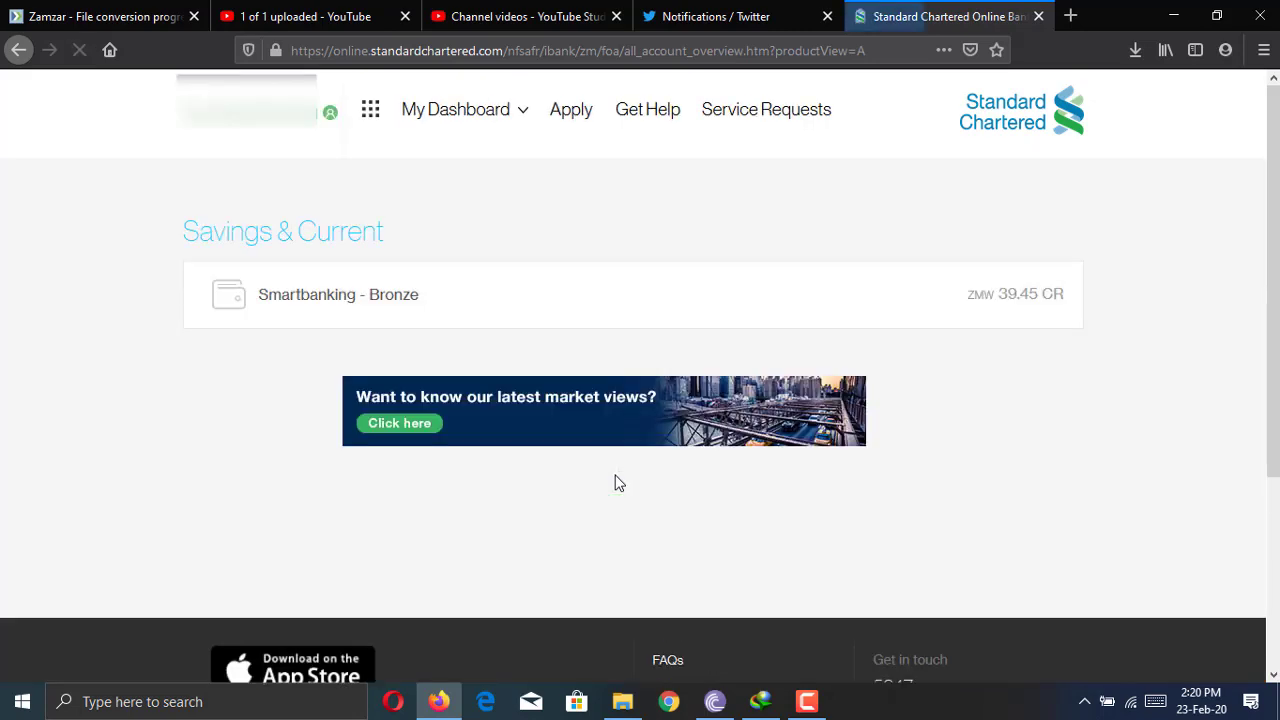
{"action": "left_click", "coordinate": [80, 50]}
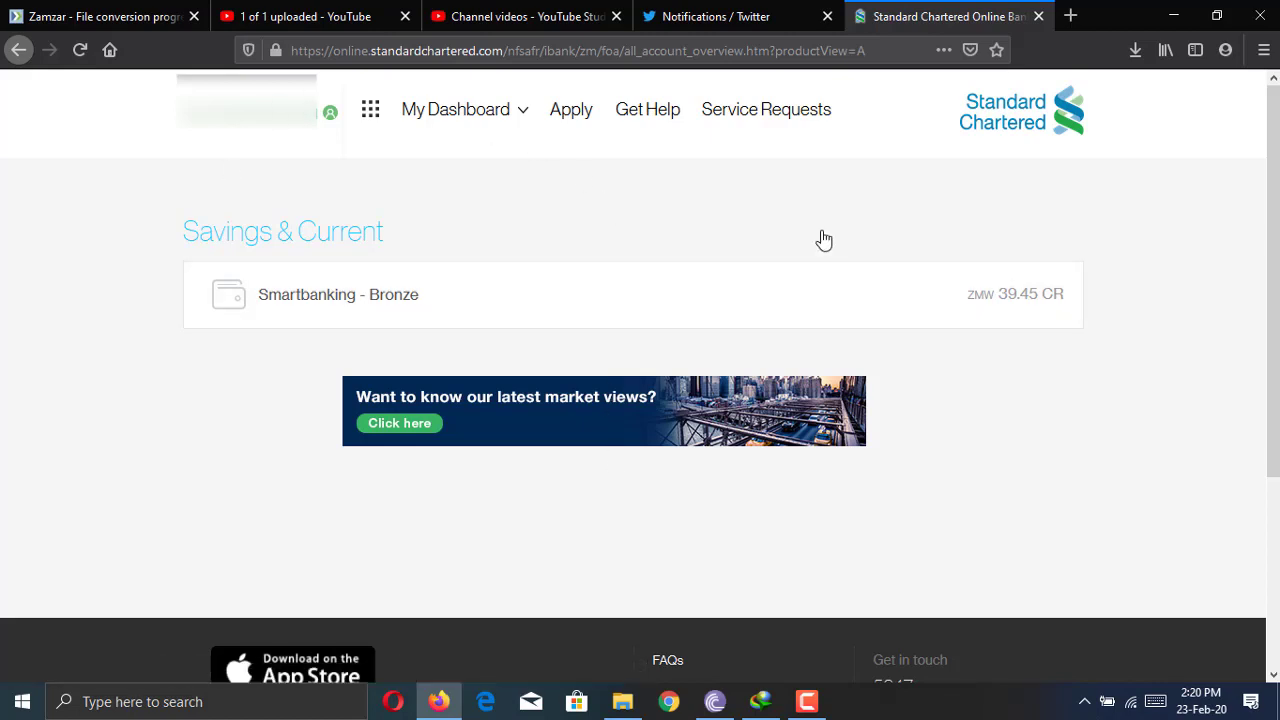
{"action": "mouse_move", "coordinate": [108, 429]}
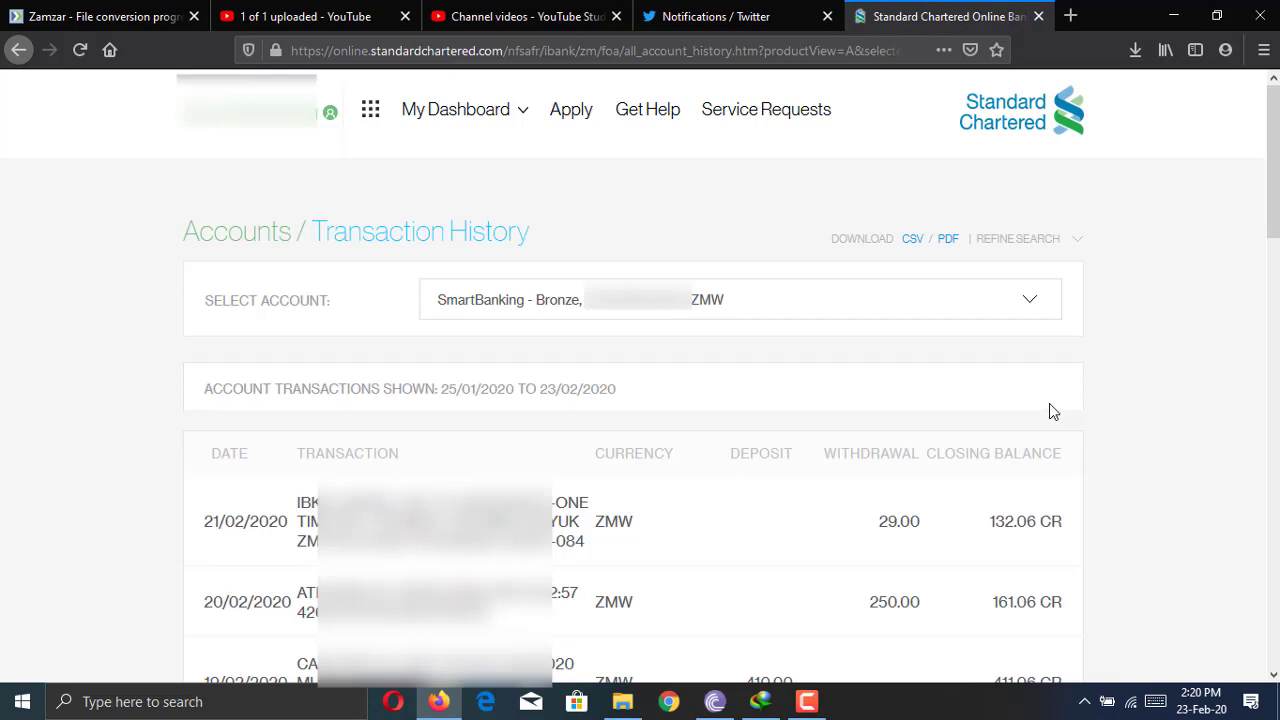
{"action": "mouse_move", "coordinate": [892, 447]}
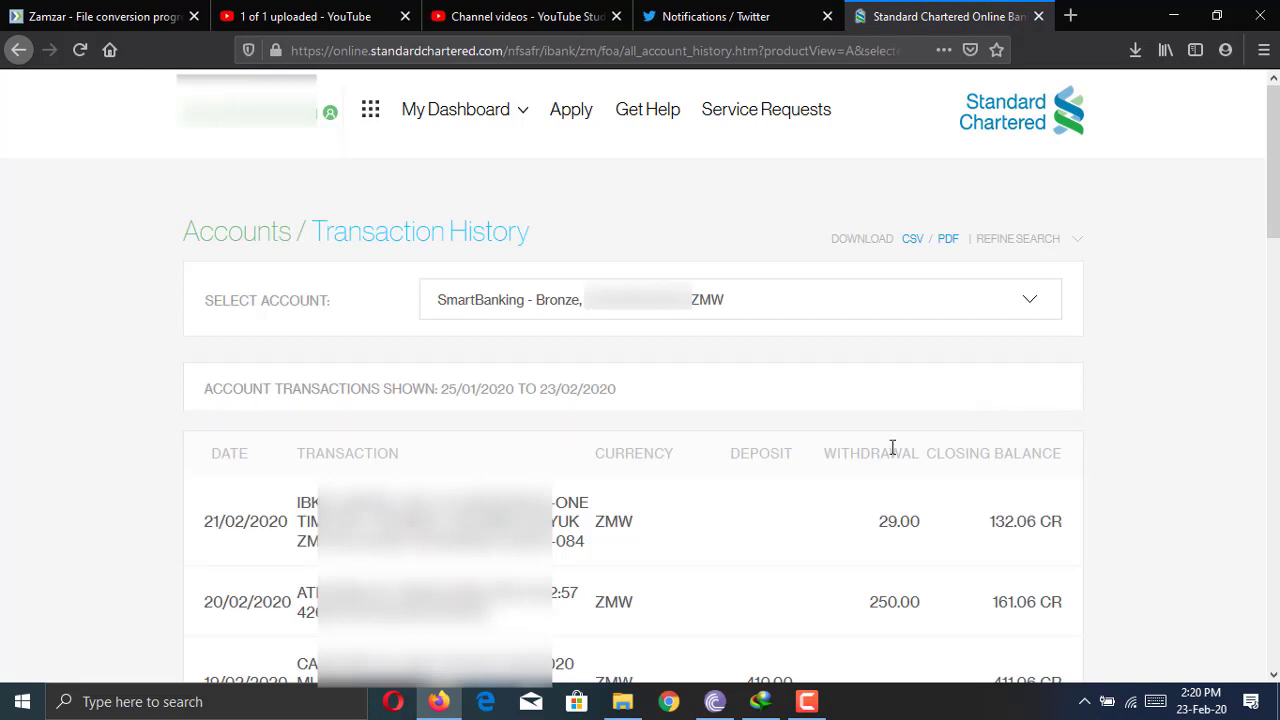
{"action": "mouse_move", "coordinate": [866, 525]}
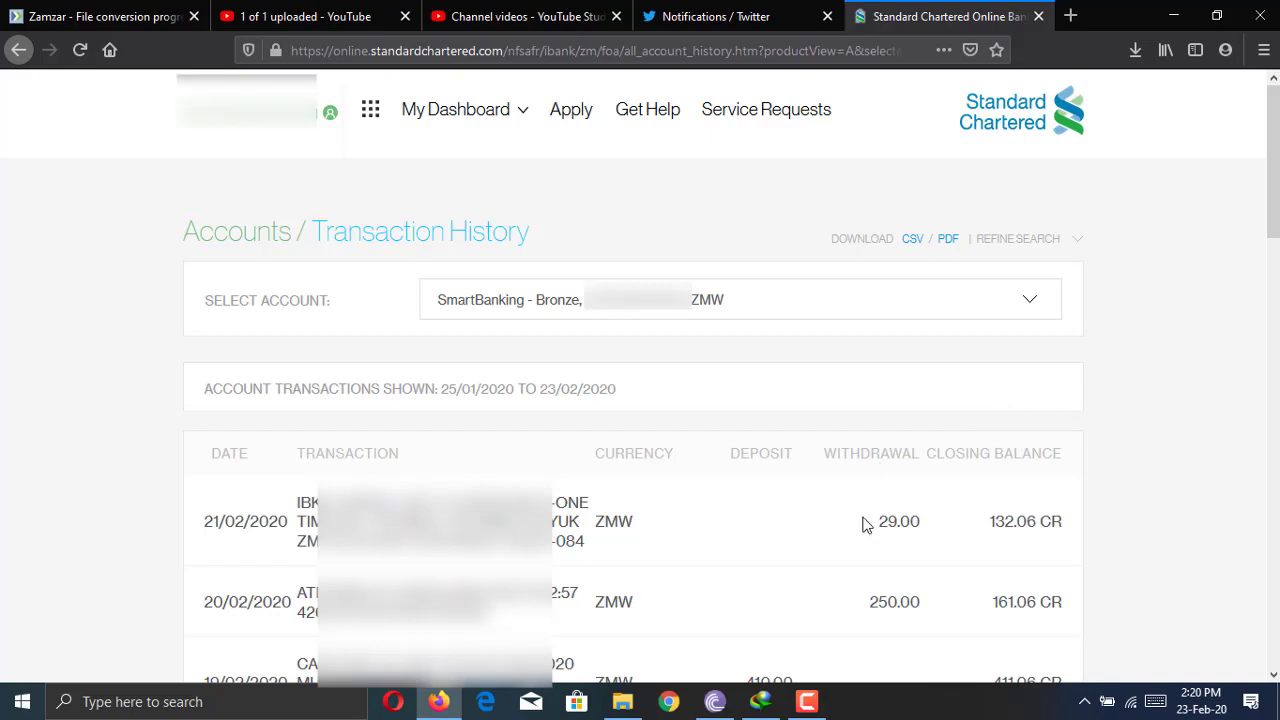
{"action": "mouse_move", "coordinate": [589, 317]}
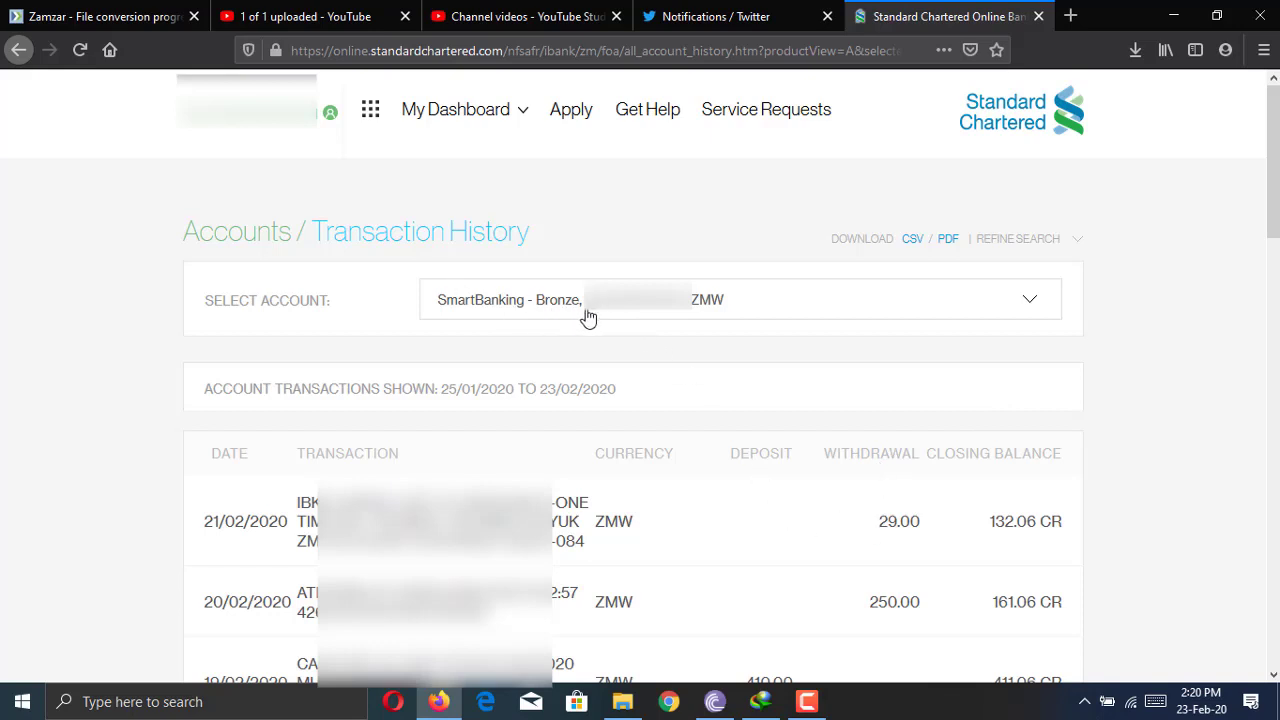
{"action": "mouse_move", "coordinate": [671, 317]}
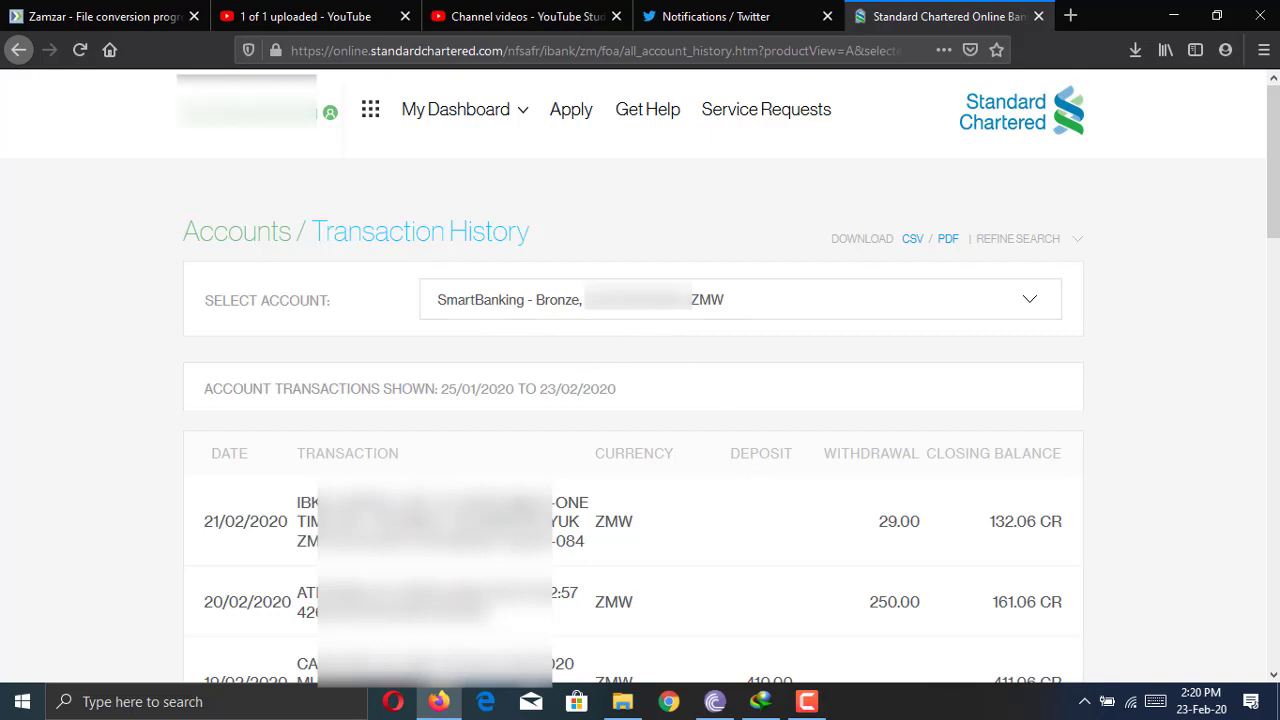
Step: Expand My Dashboard and choose Pay Bills under Payments
{"action": "left_click", "coordinate": [455, 109]}
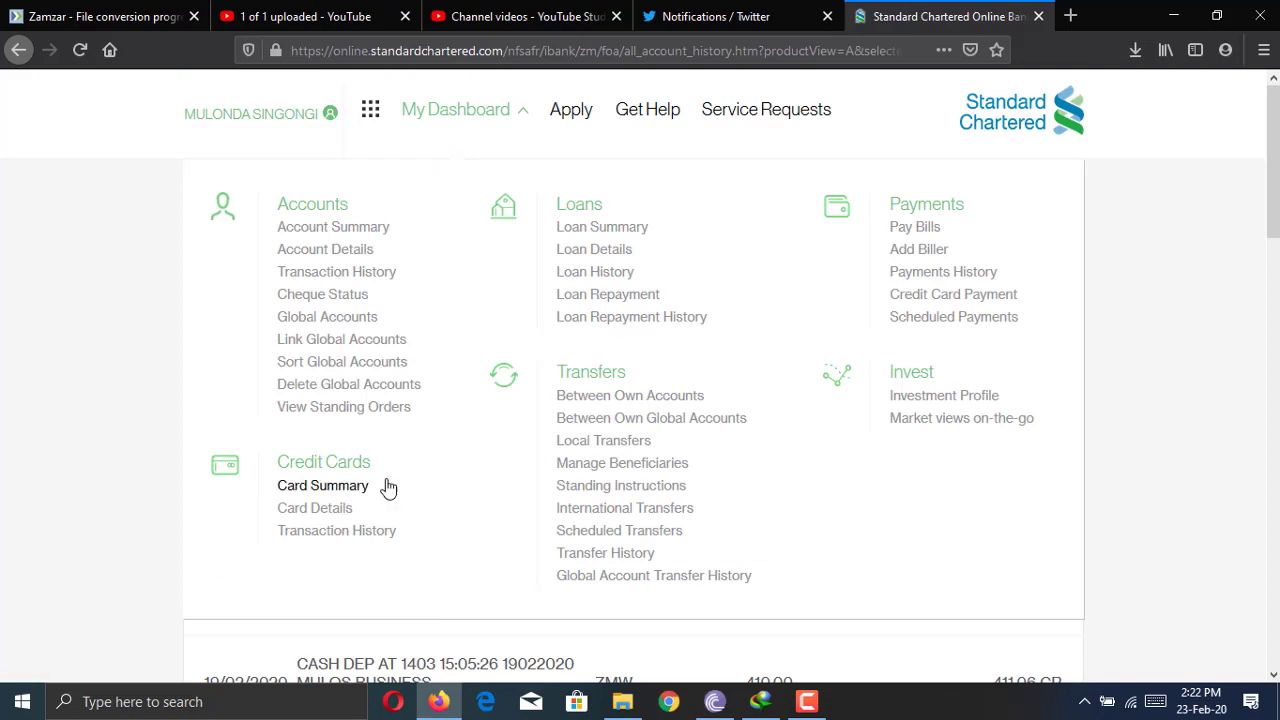
{"action": "mouse_move", "coordinate": [386, 510]}
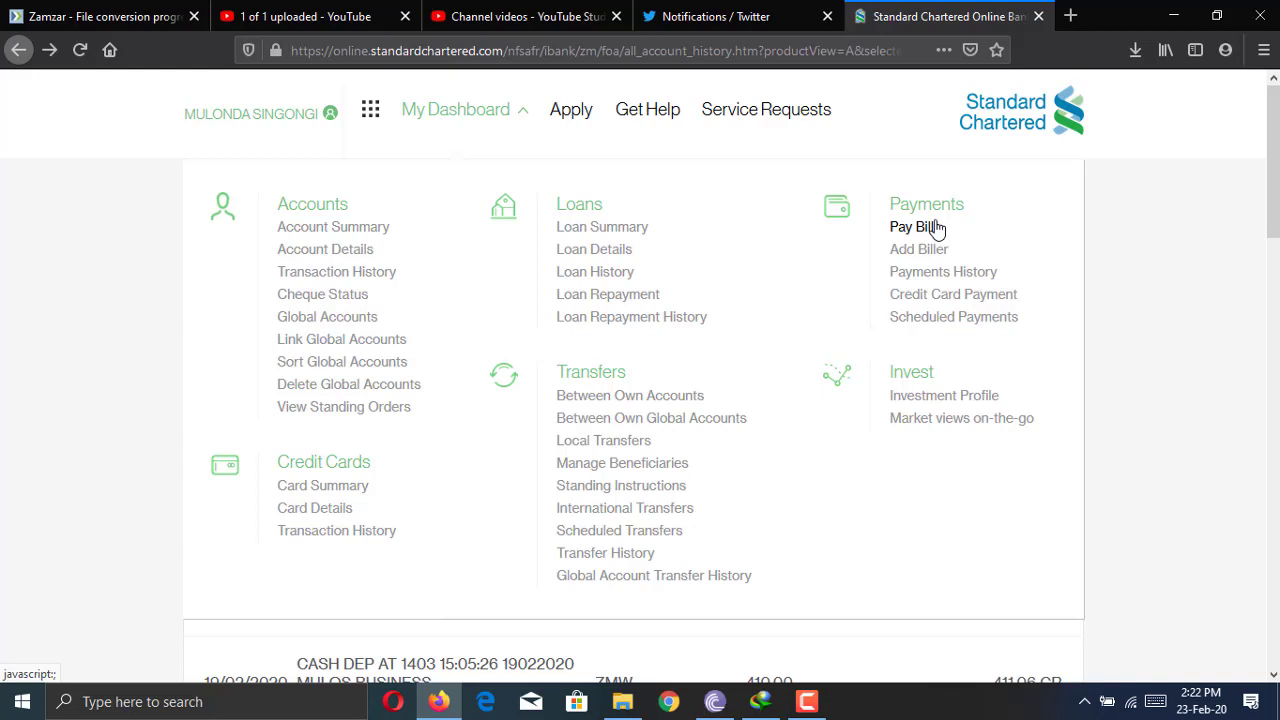
{"action": "mouse_move", "coordinate": [915, 227]}
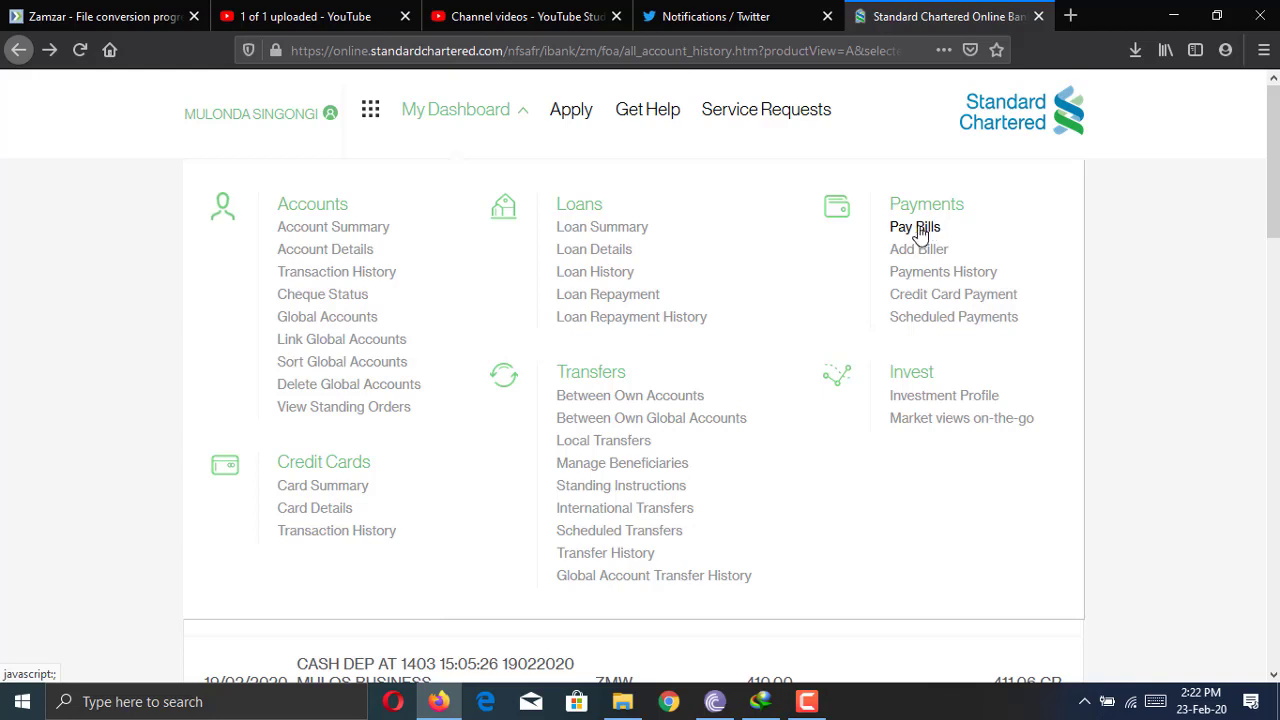
{"action": "left_click", "coordinate": [915, 227]}
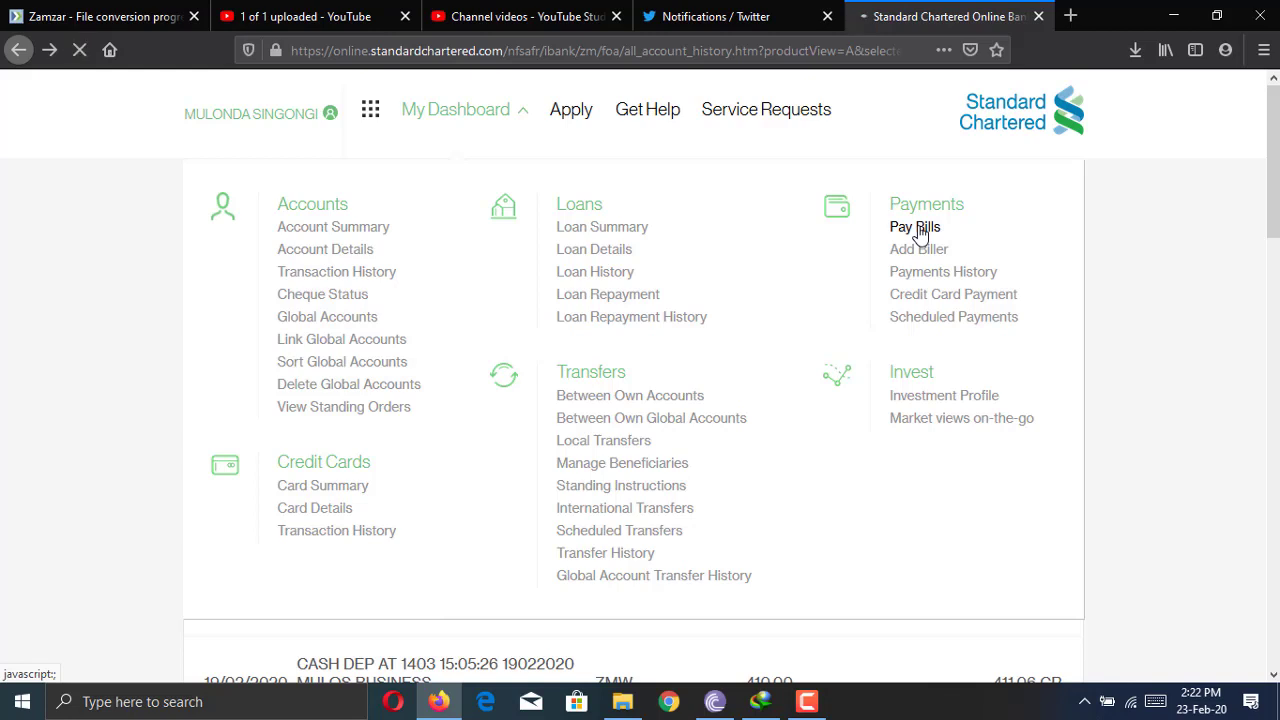
Step: Open the Biller Type dropdown showing Airtime, MOBILE MONEY and Utility
{"action": "left_click", "coordinate": [915, 227]}
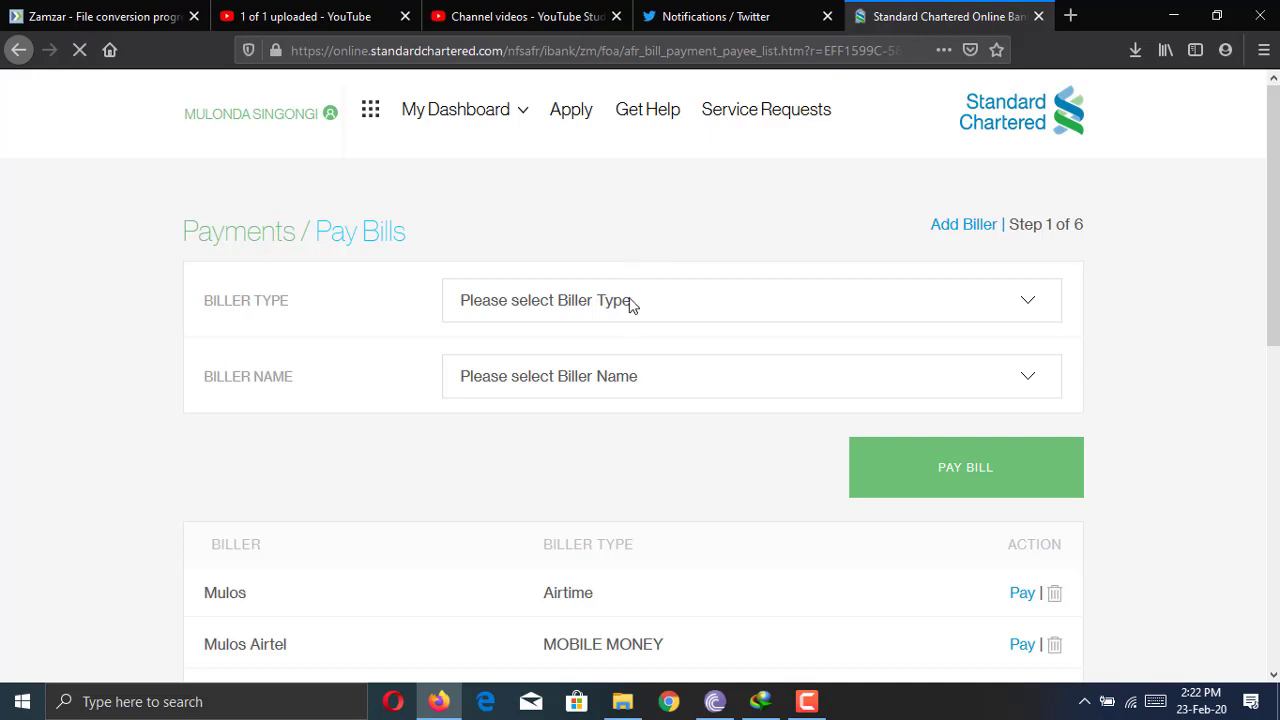
{"action": "left_click", "coordinate": [750, 300]}
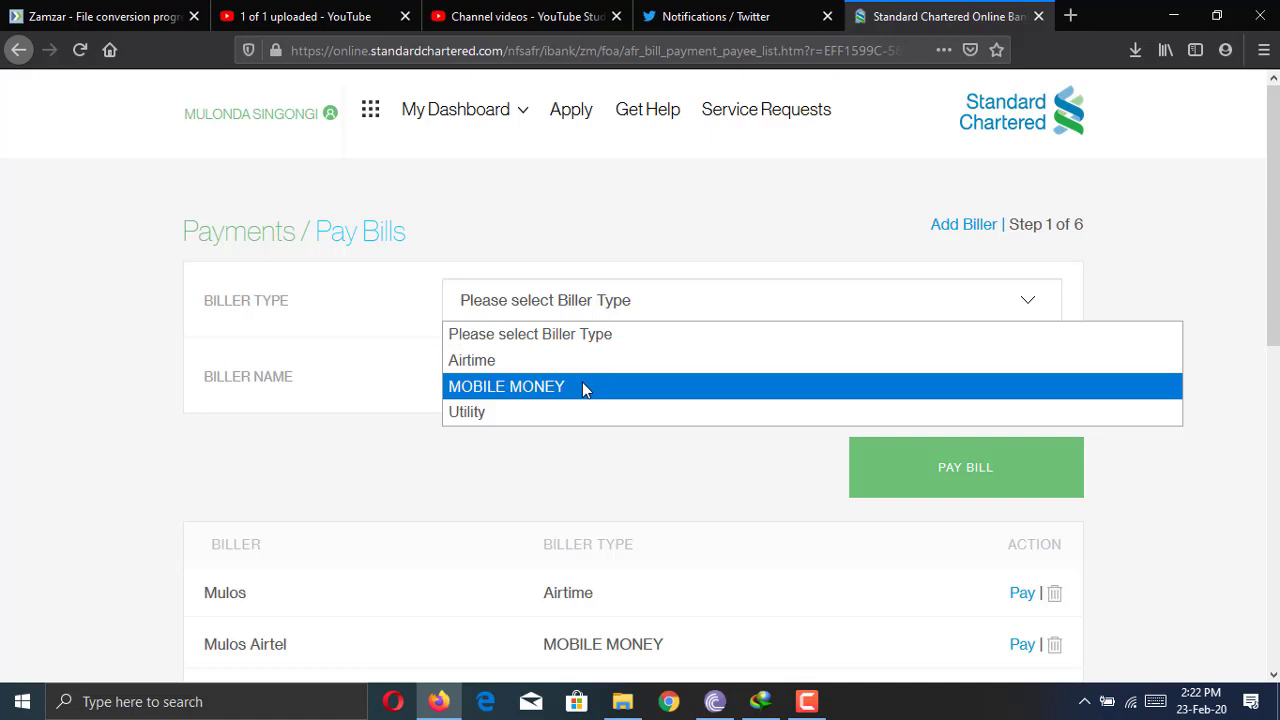
{"action": "mouse_move", "coordinate": [580, 411]}
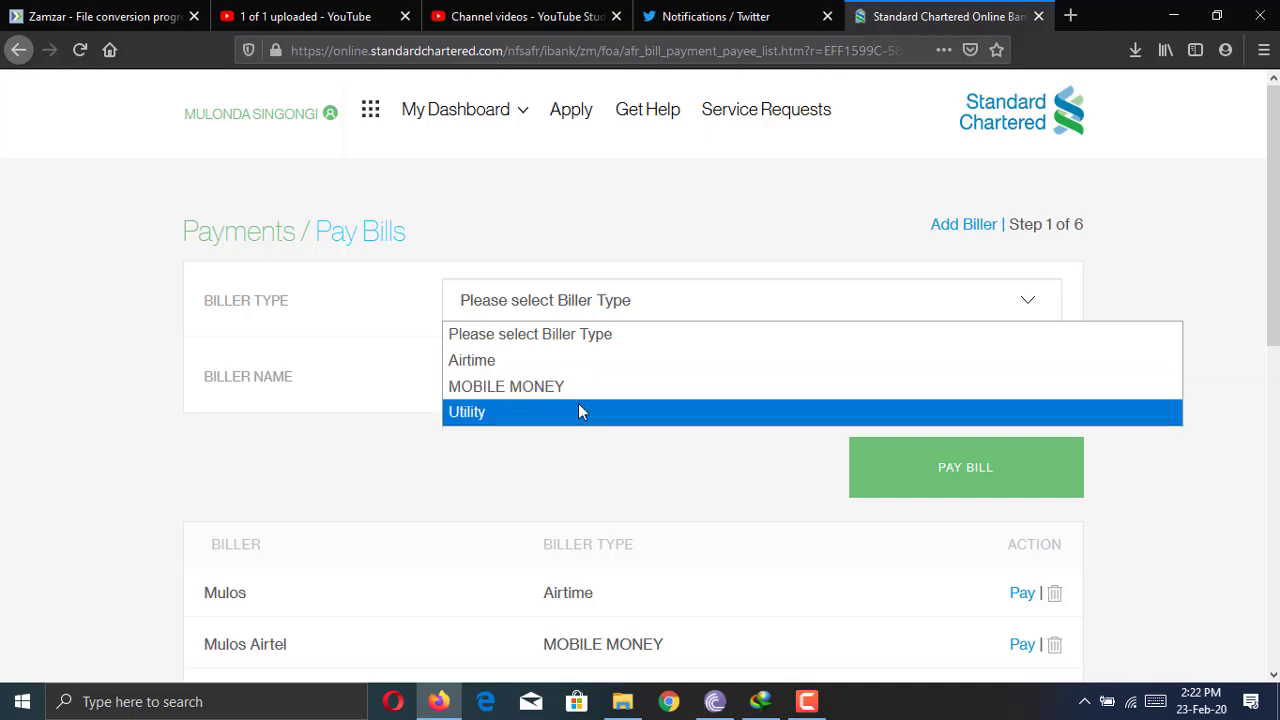
{"action": "mouse_move", "coordinate": [497, 468]}
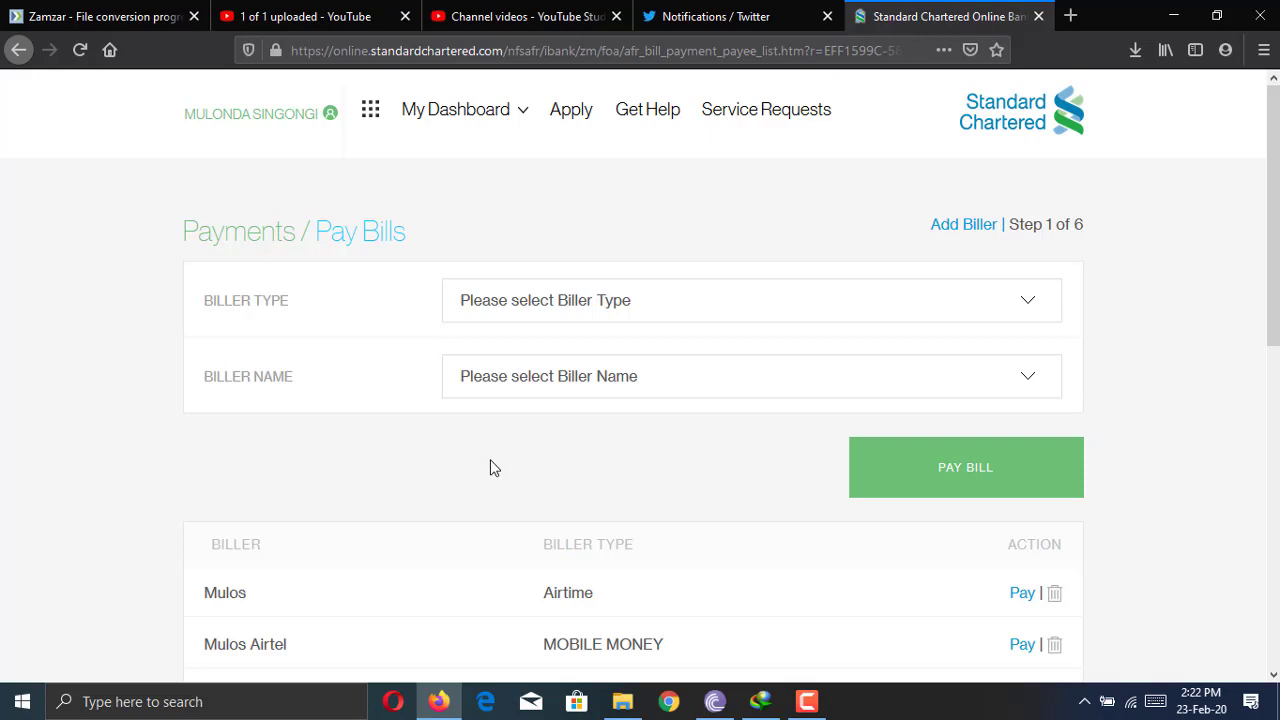
Step: Scroll through the four saved billers and back to the top of Pay Bills
{"action": "scroll", "scroll_direction": "down", "scroll_amount": 3}
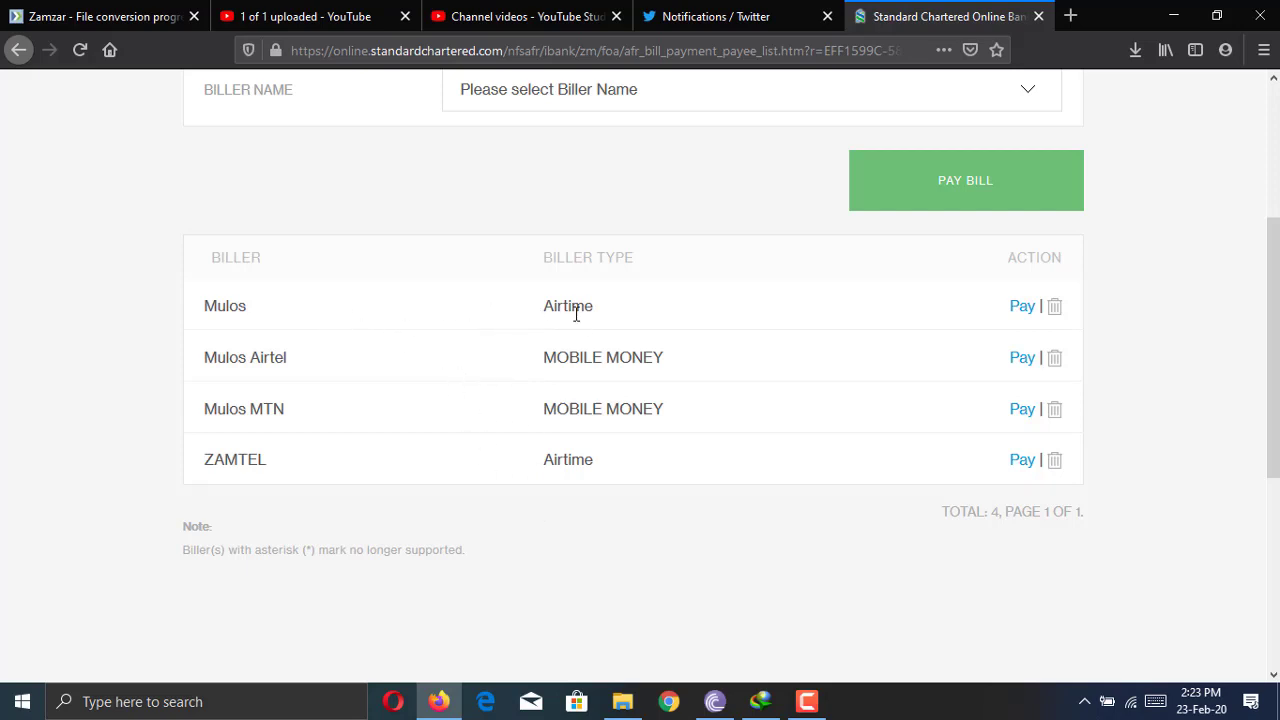
{"action": "mouse_move", "coordinate": [620, 357]}
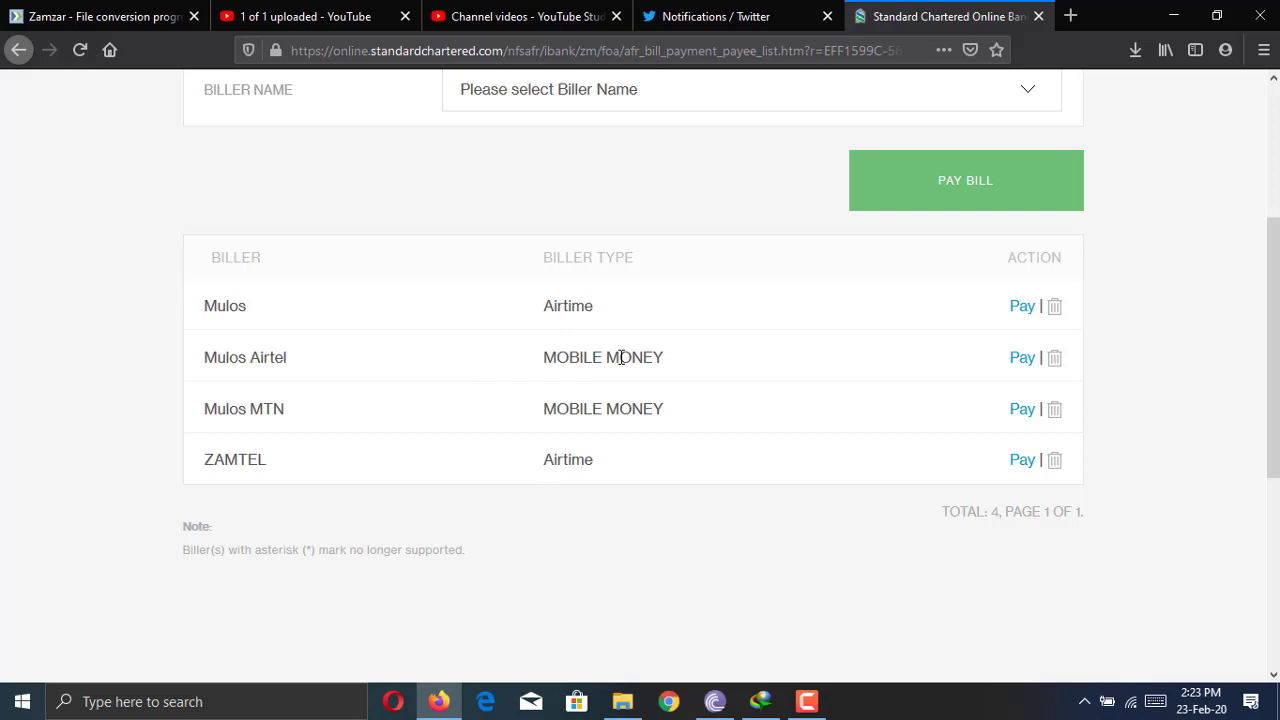
{"action": "mouse_move", "coordinate": [597, 465]}
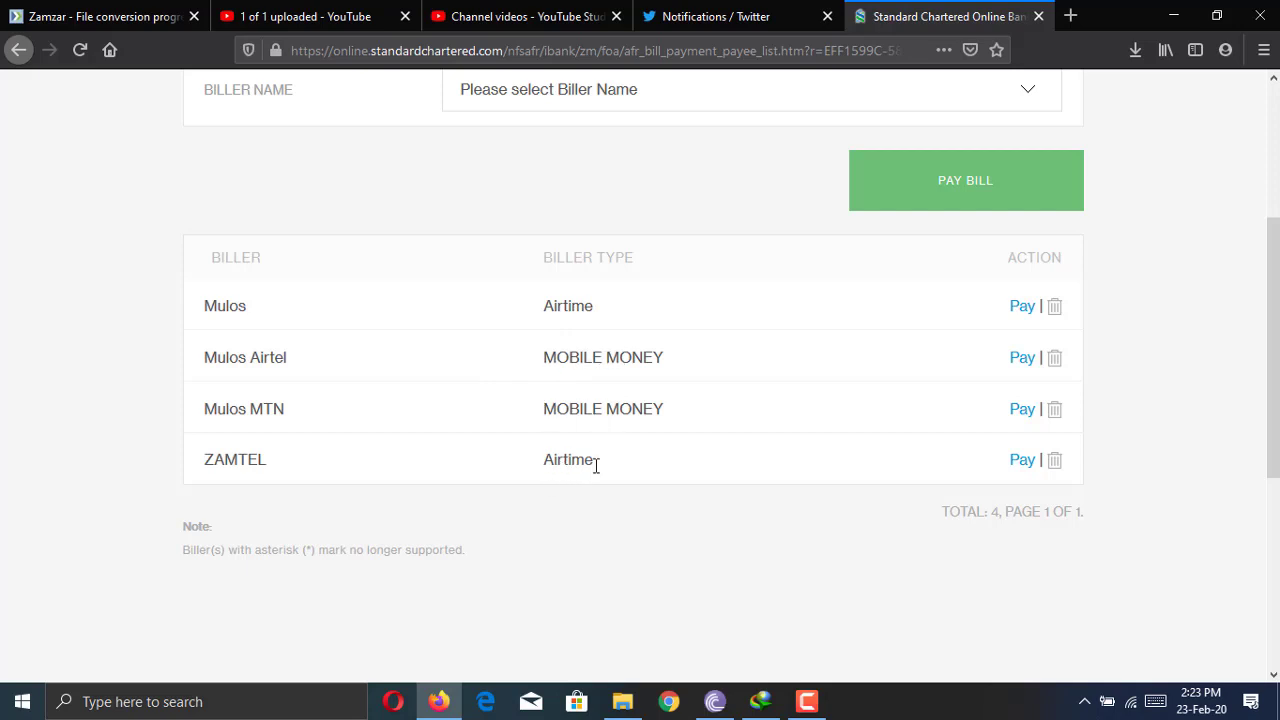
{"action": "mouse_move", "coordinate": [295, 261]}
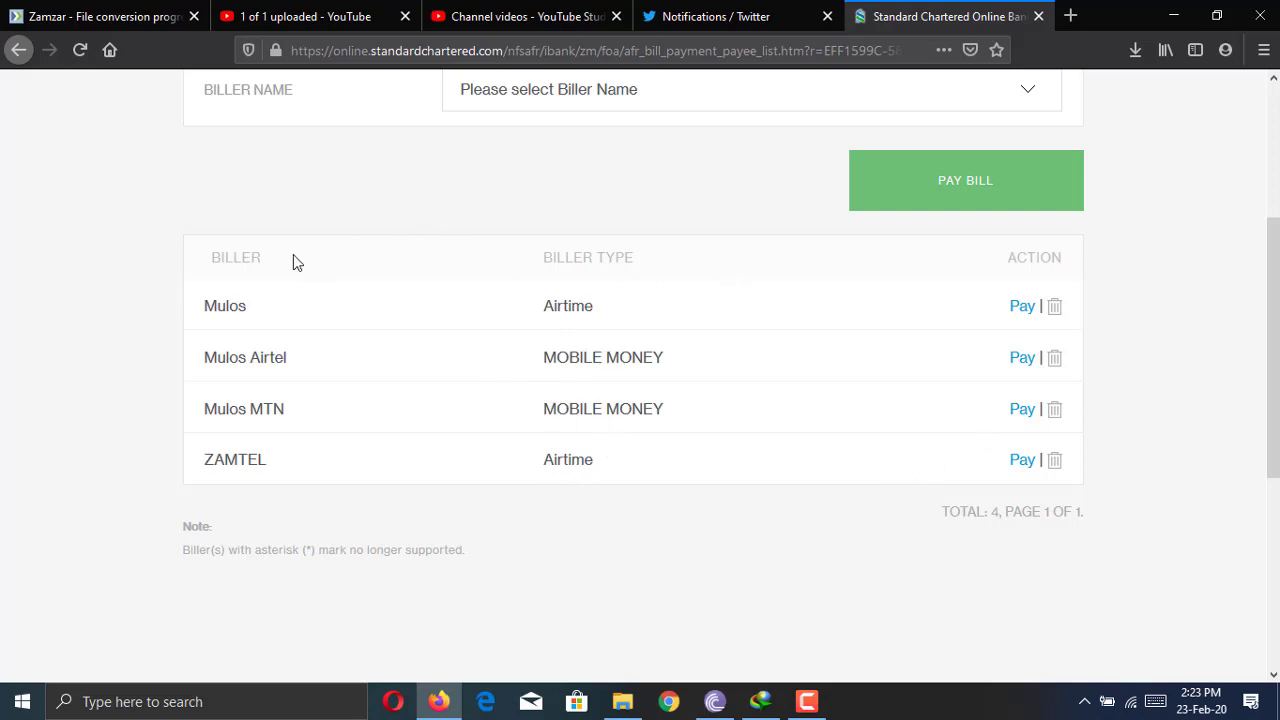
{"action": "mouse_move", "coordinate": [388, 283]}
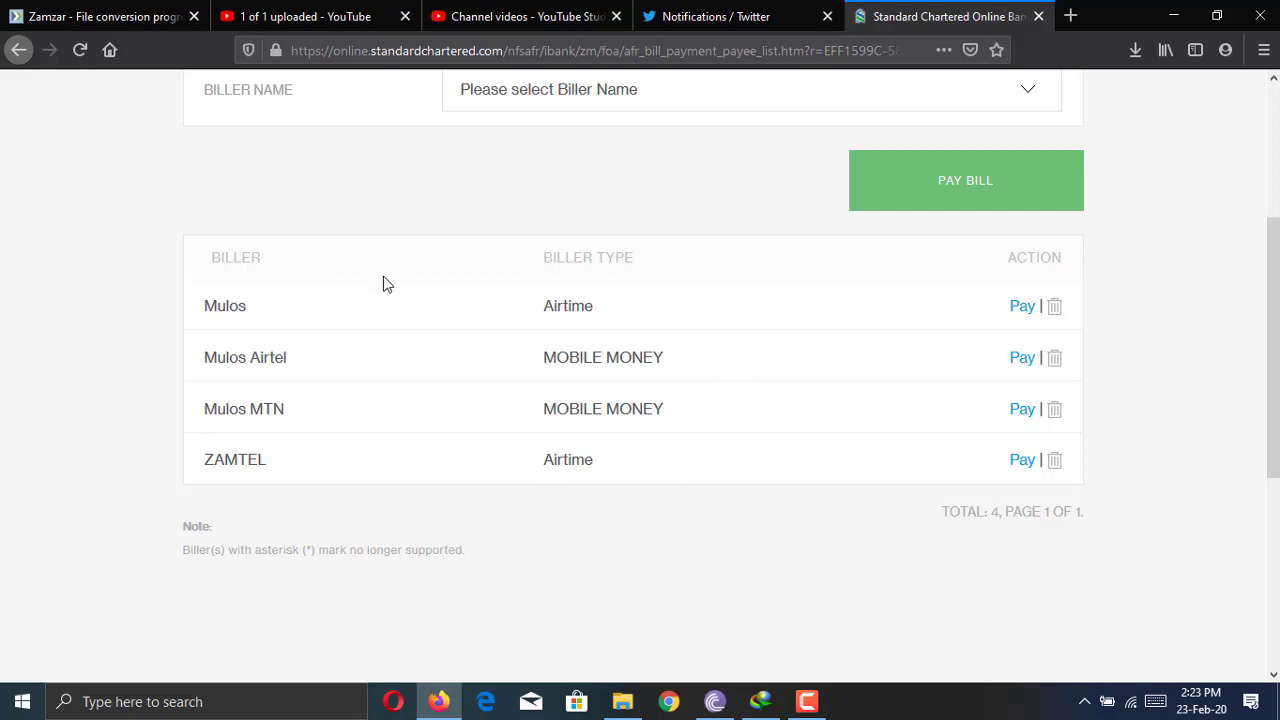
{"action": "mouse_move", "coordinate": [444, 308]}
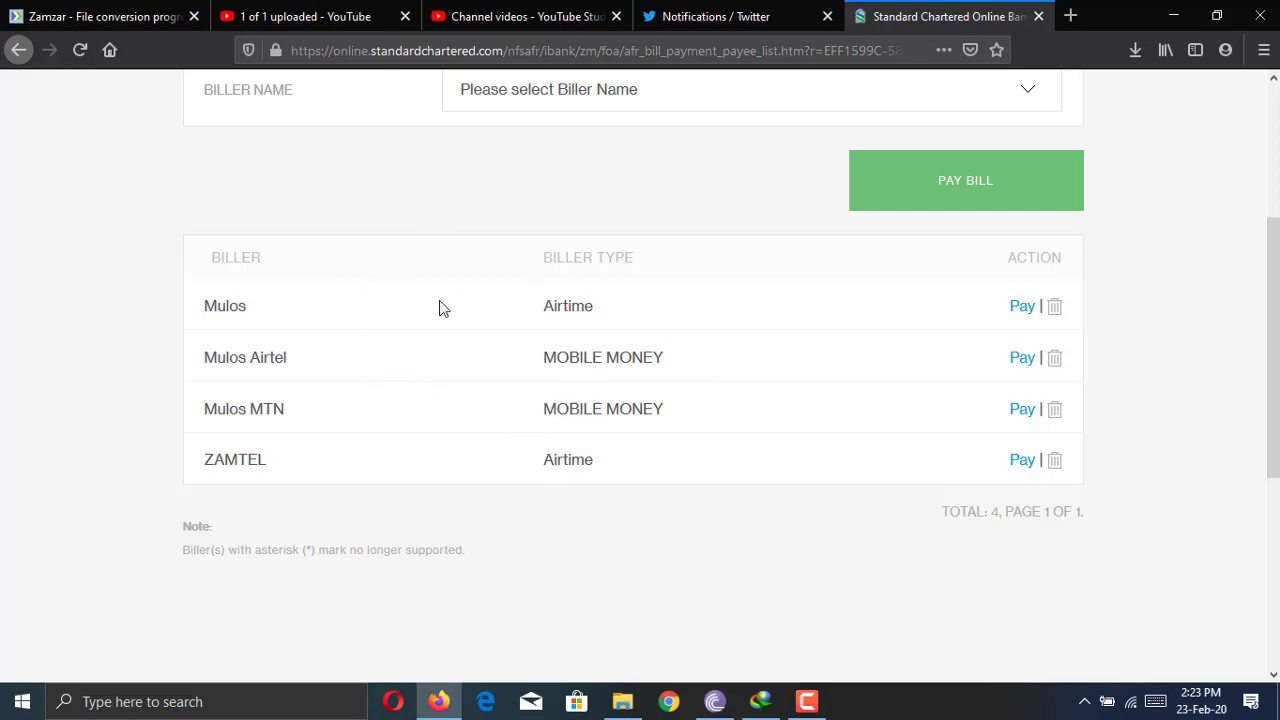
{"action": "mouse_move", "coordinate": [620, 331]}
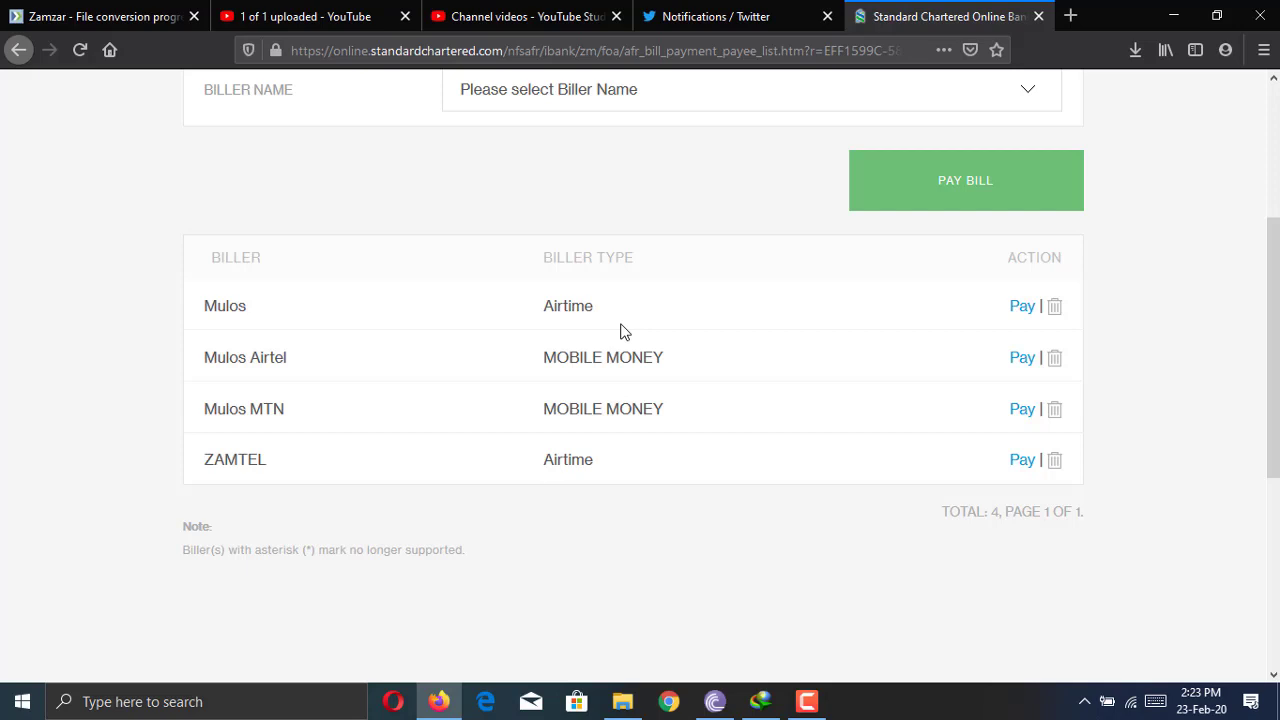
{"action": "scroll", "scroll_direction": "up", "scroll_amount": 3}
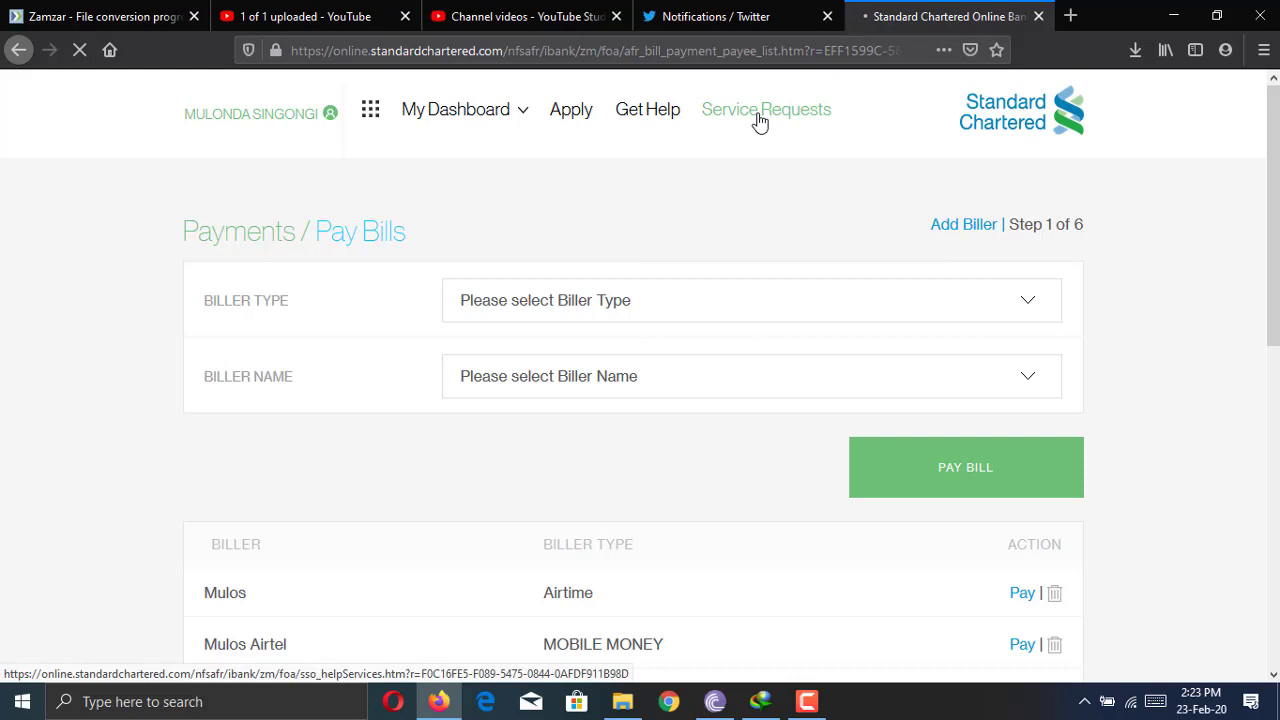
Step: Open Service Requests and scroll to the popular requests and categories
{"action": "left_click", "coordinate": [766, 109]}
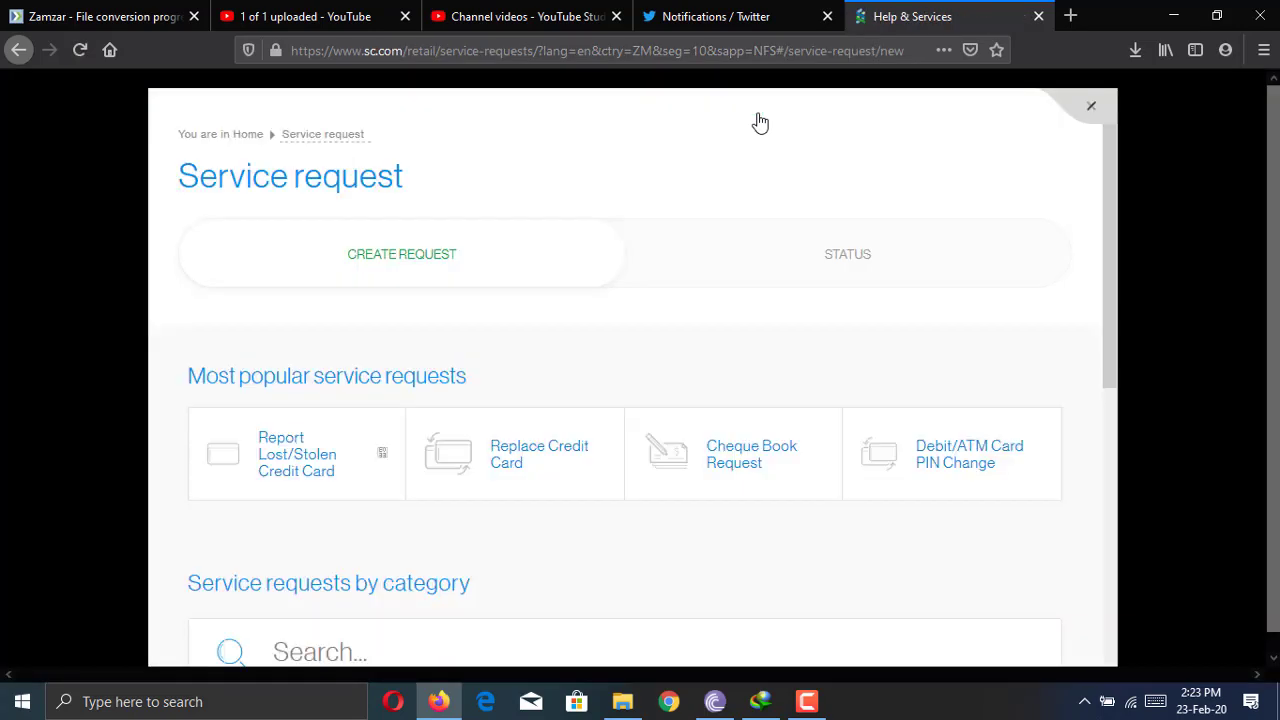
{"action": "mouse_move", "coordinate": [614, 181]}
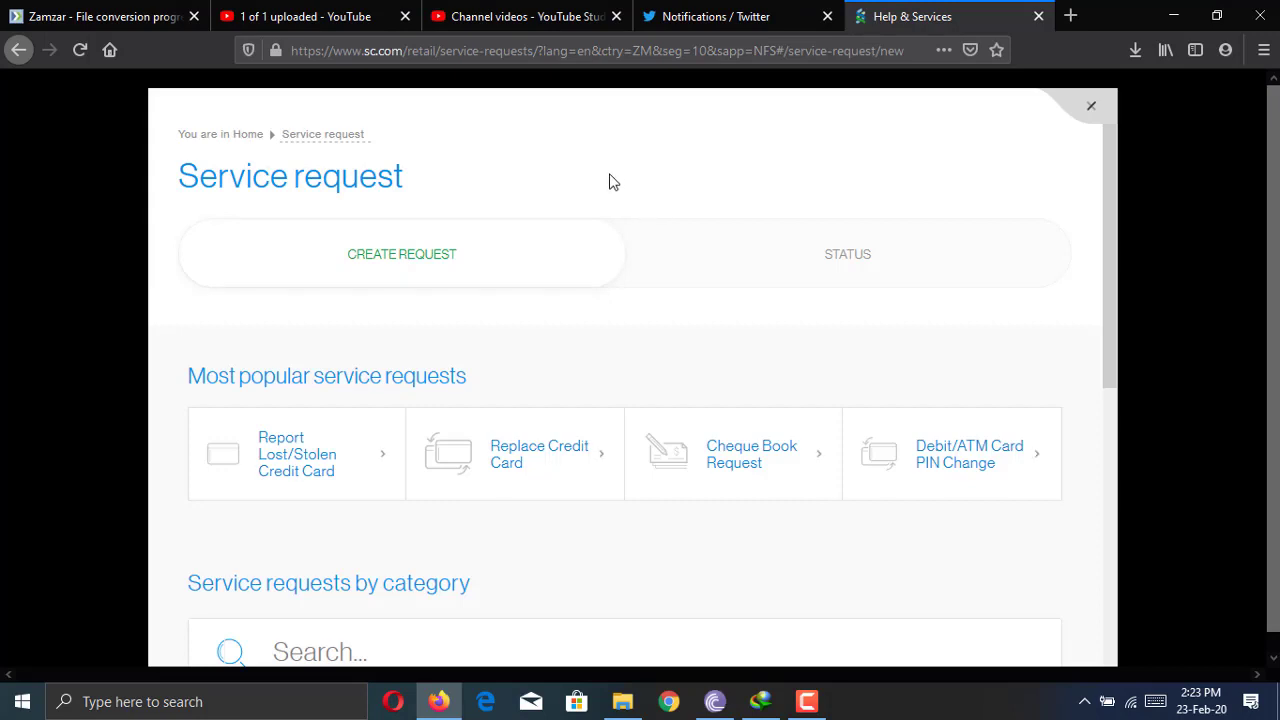
{"action": "mouse_move", "coordinate": [603, 177]}
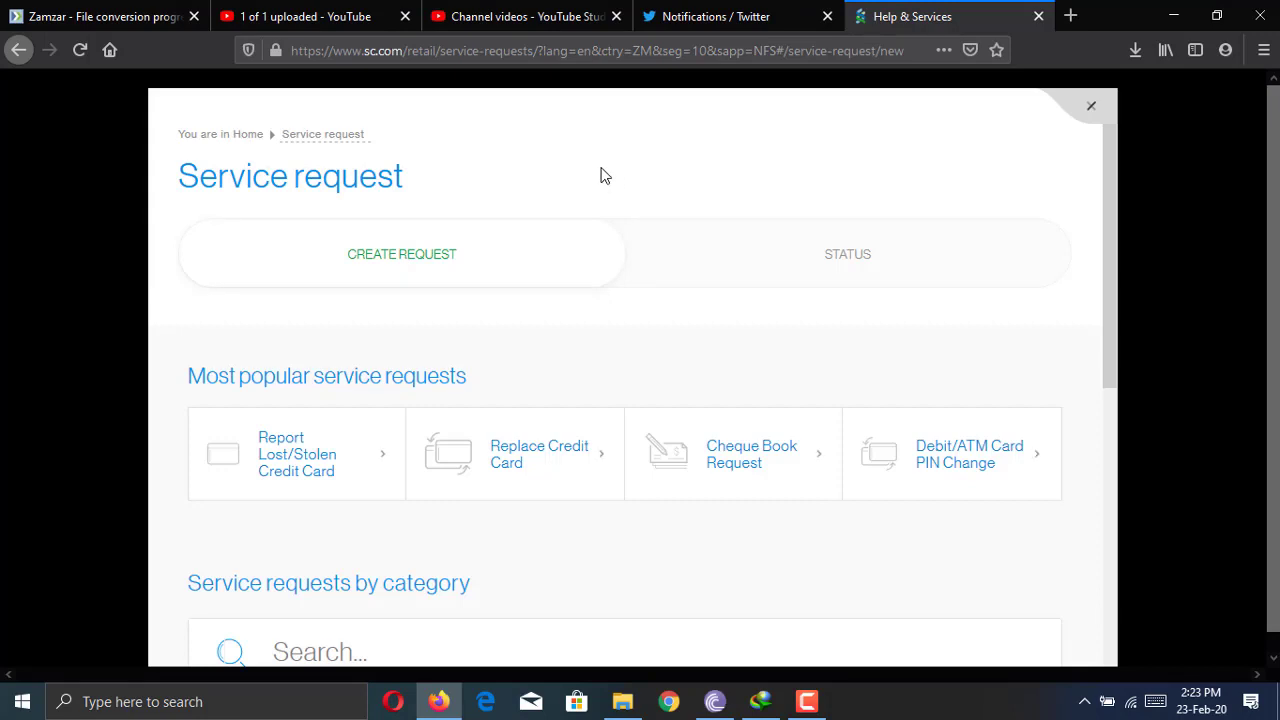
{"action": "scroll", "scroll_direction": "down", "scroll_amount": 3}
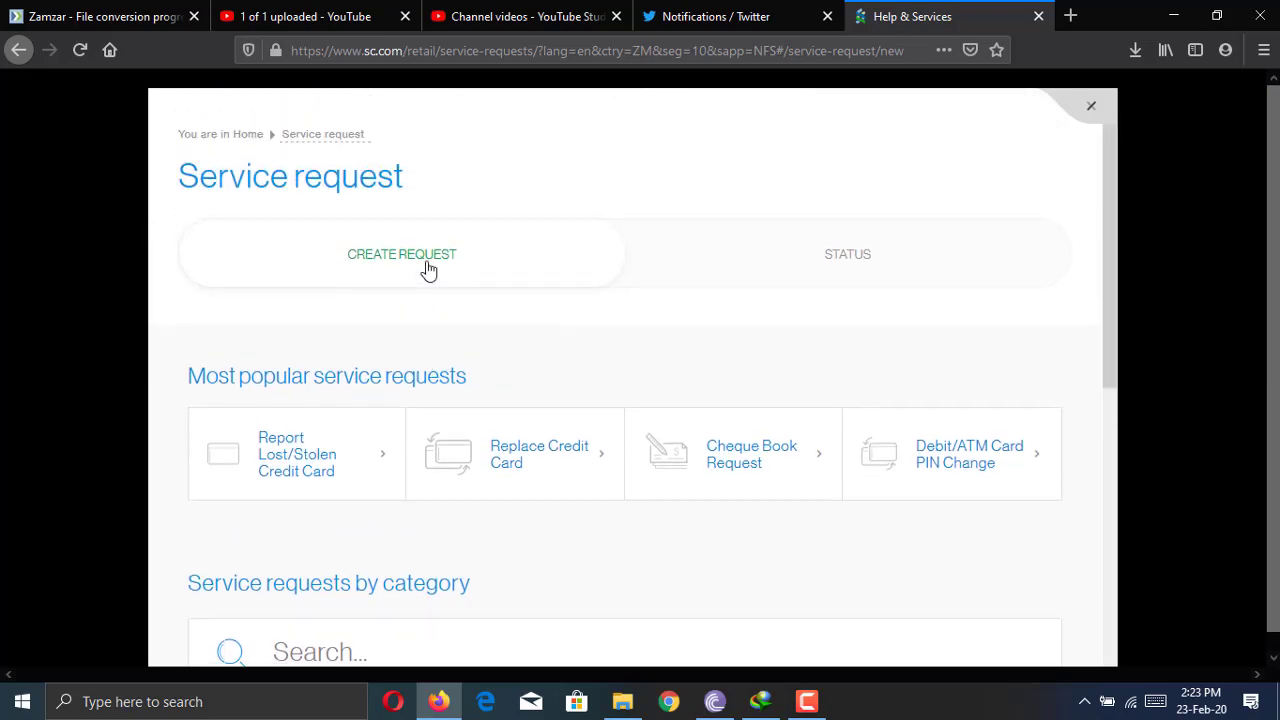
{"action": "mouse_move", "coordinate": [330, 480]}
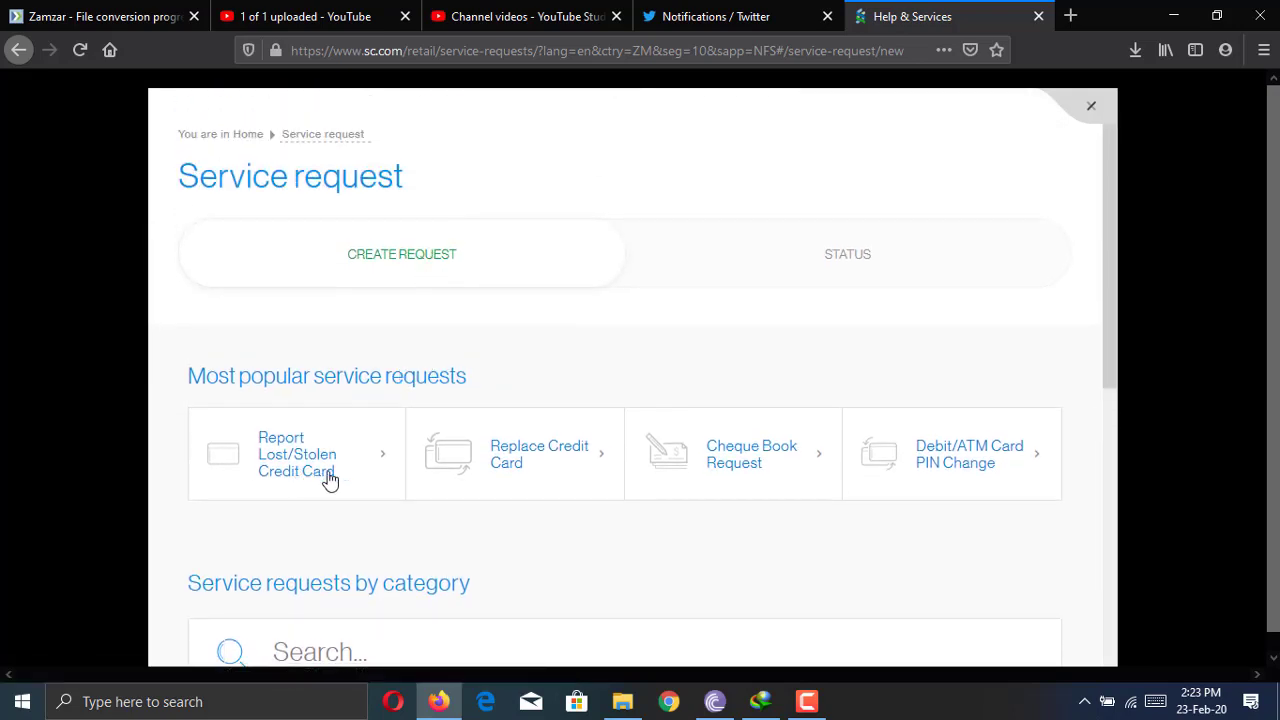
{"action": "mouse_move", "coordinate": [564, 479]}
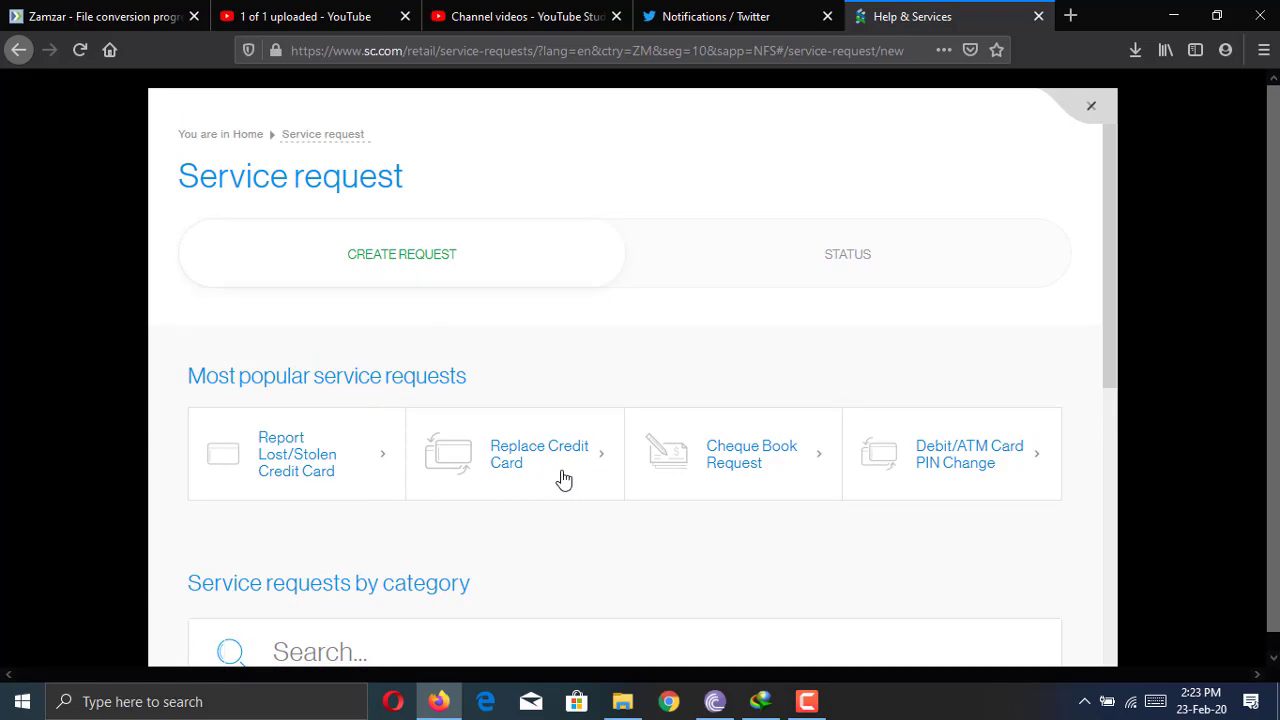
{"action": "mouse_move", "coordinate": [912, 493]}
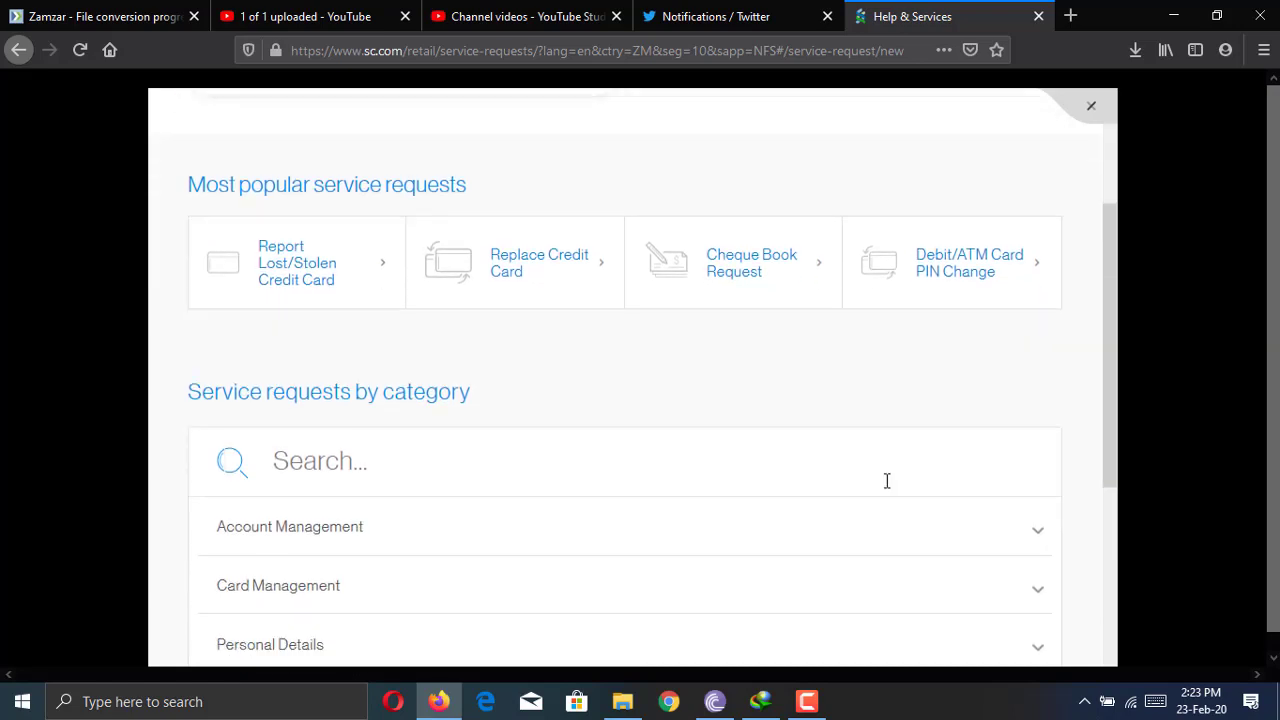
Step: Open the Card Management category and scroll through its card replacement and PIN options
{"action": "scroll", "scroll_direction": "down", "scroll_amount": 3}
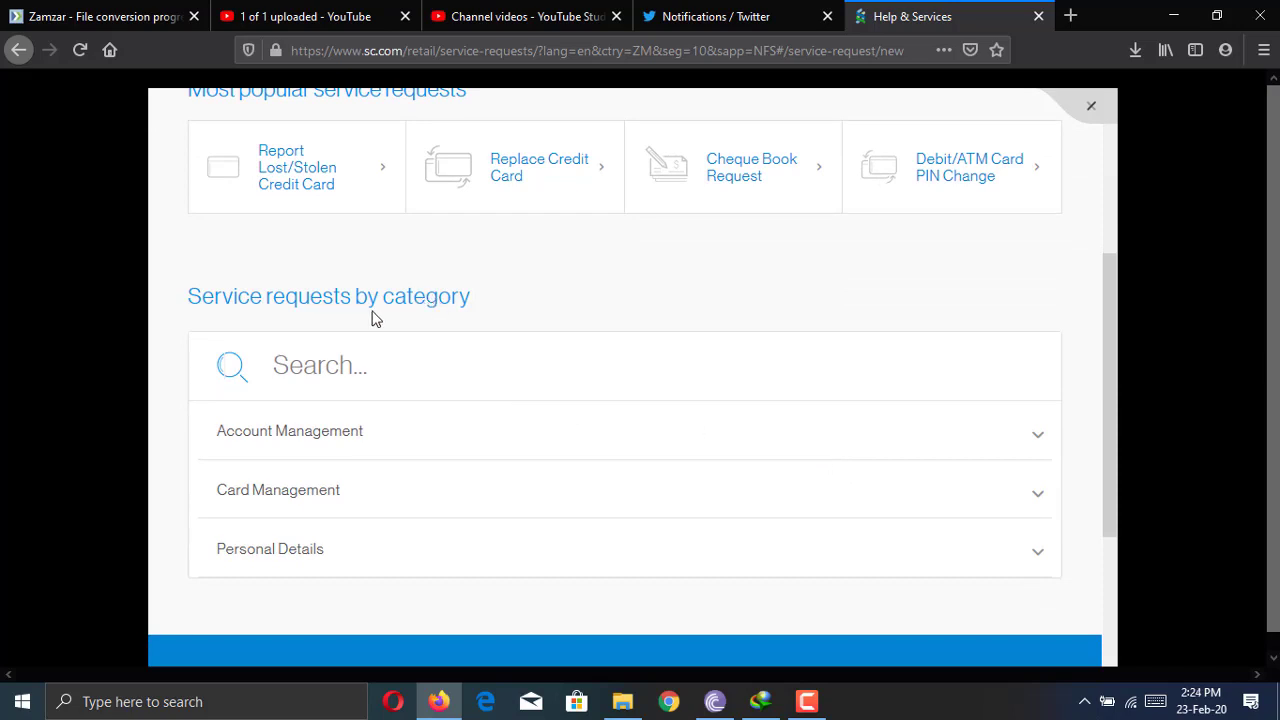
{"action": "mouse_move", "coordinate": [1038, 443]}
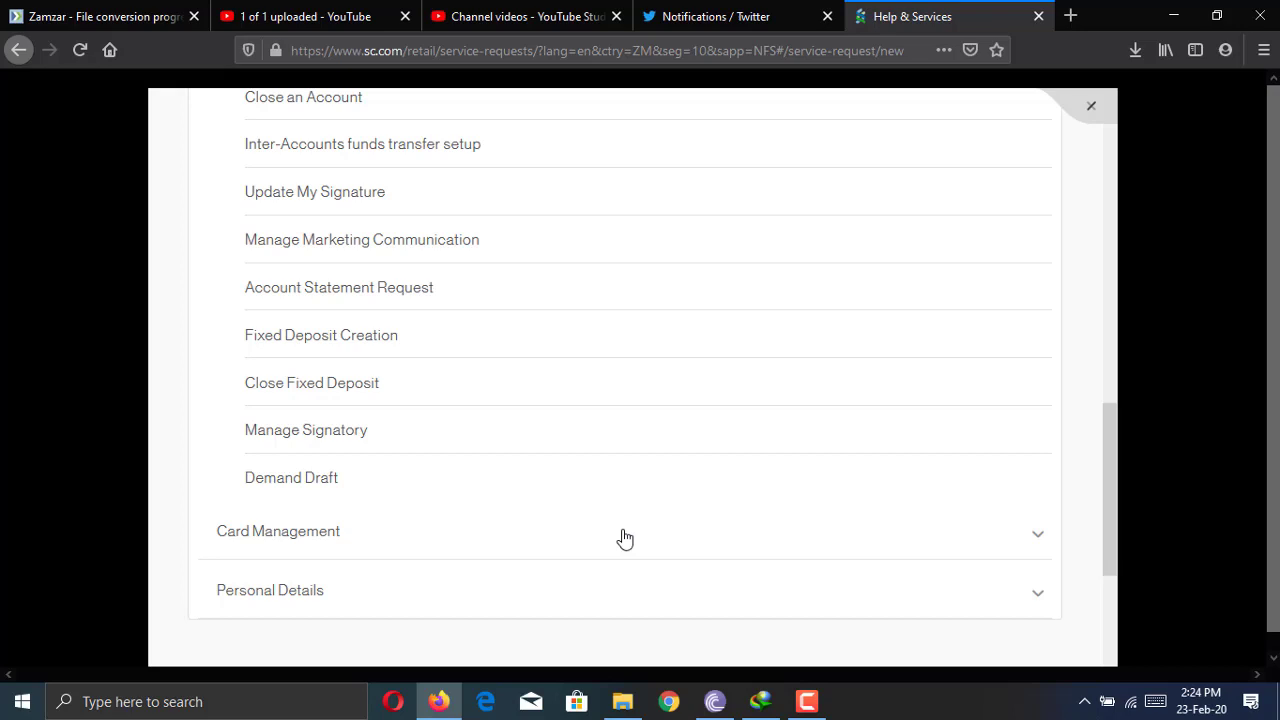
{"action": "left_click", "coordinate": [278, 531]}
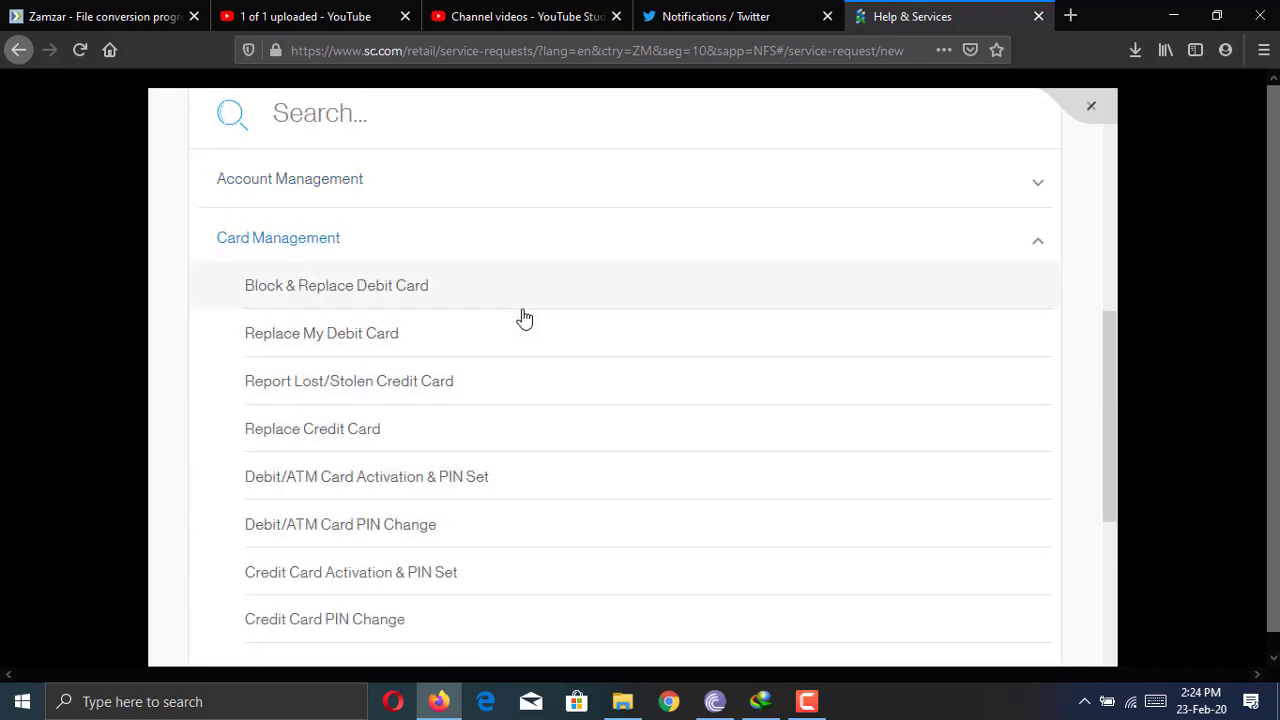
{"action": "mouse_move", "coordinate": [489, 340]}
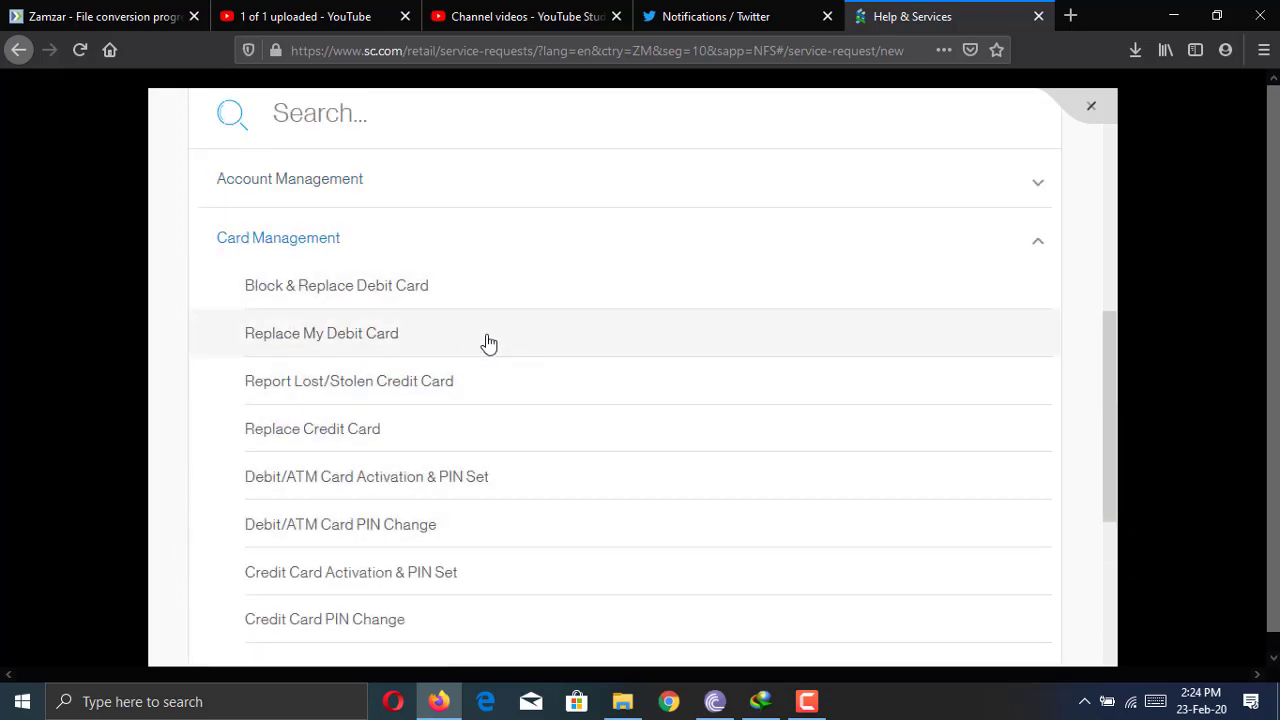
{"action": "mouse_move", "coordinate": [488, 440]}
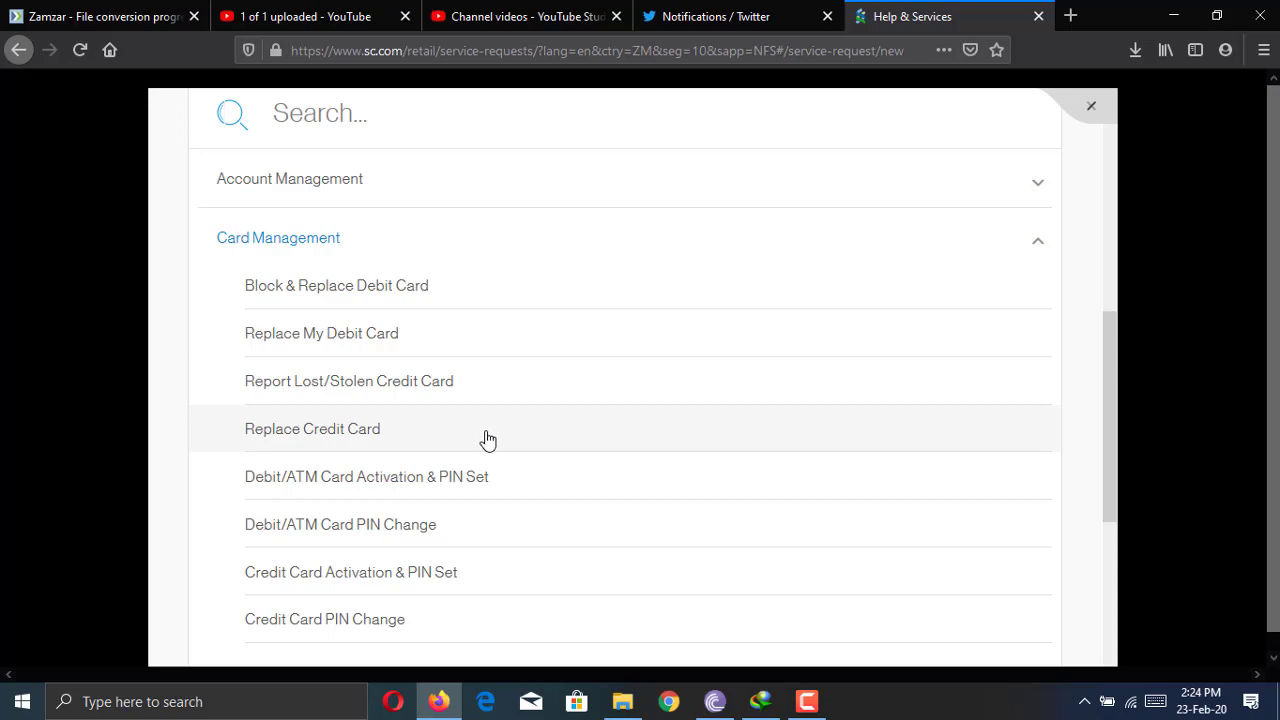
{"action": "mouse_move", "coordinate": [533, 485]}
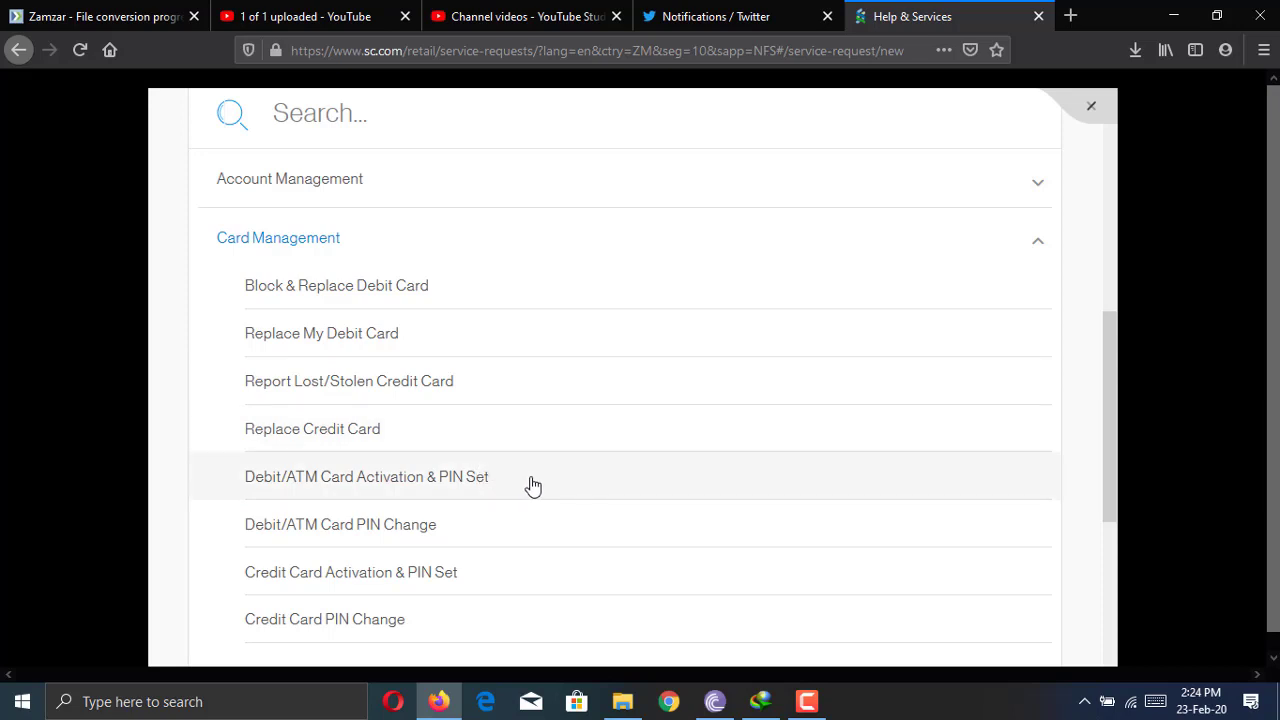
{"action": "mouse_move", "coordinate": [518, 535]}
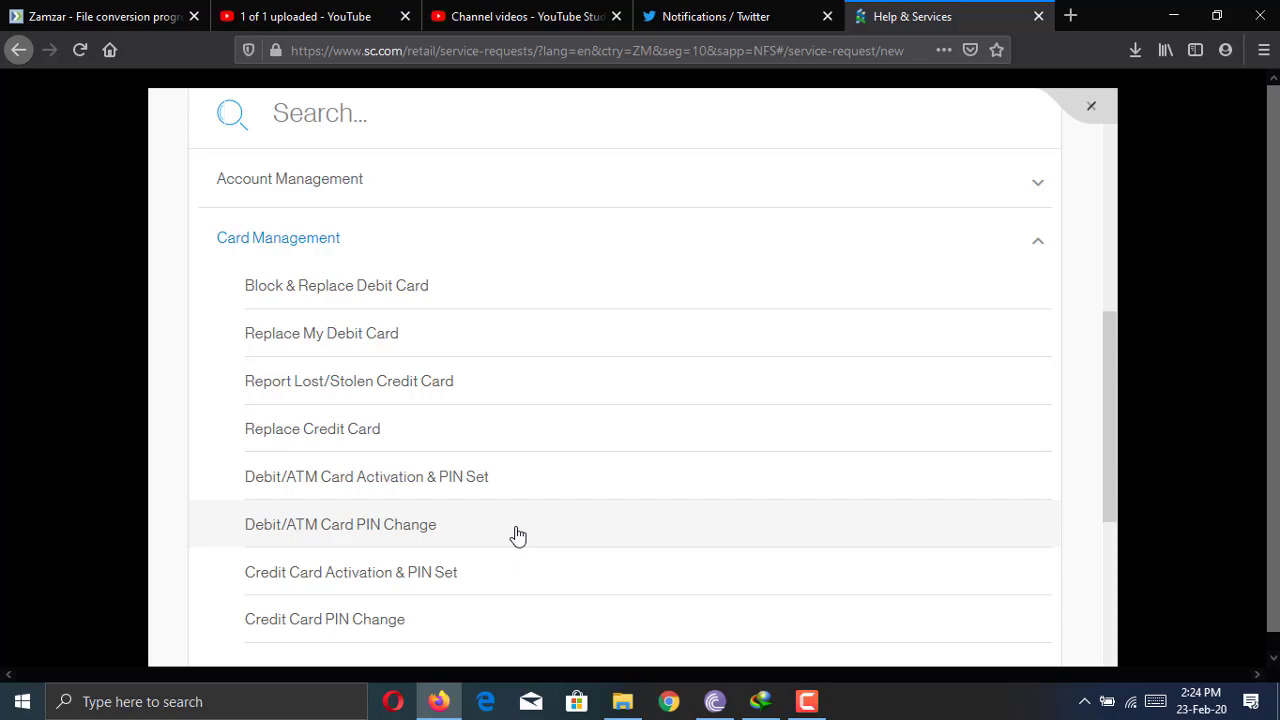
{"action": "scroll", "scroll_direction": "down", "scroll_amount": 3}
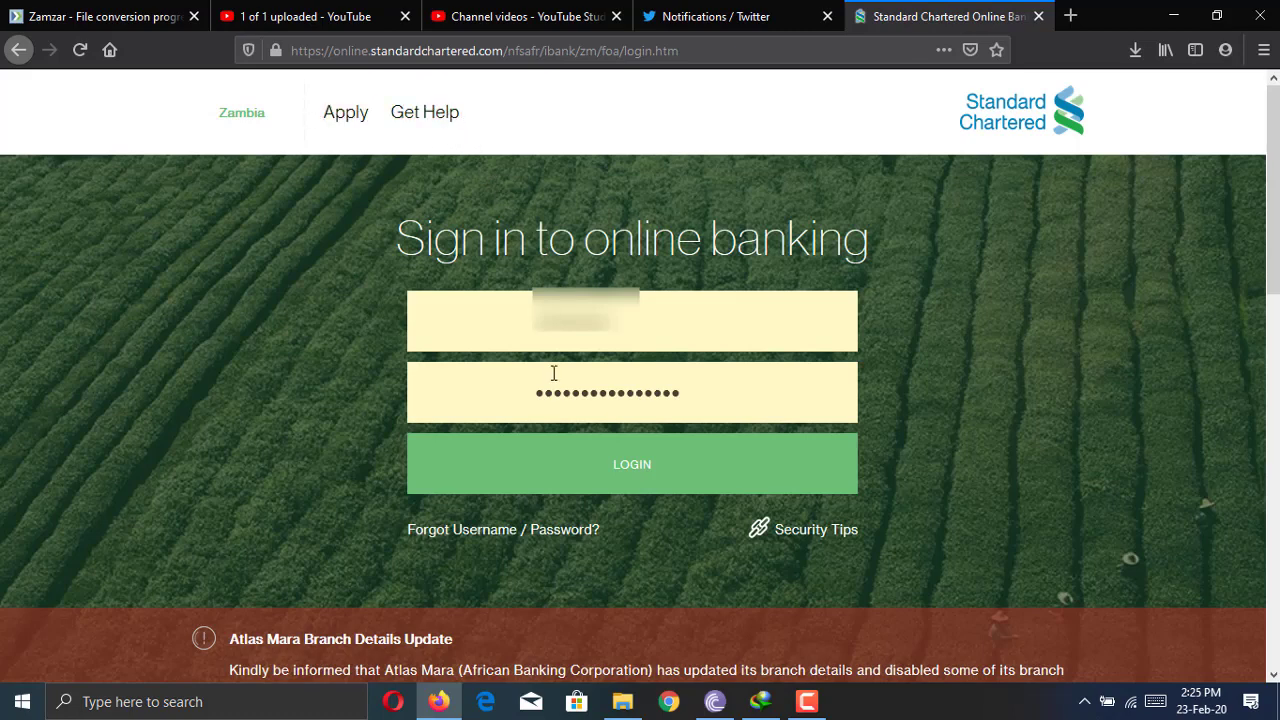
{"action": "mouse_move", "coordinate": [572, 349]}
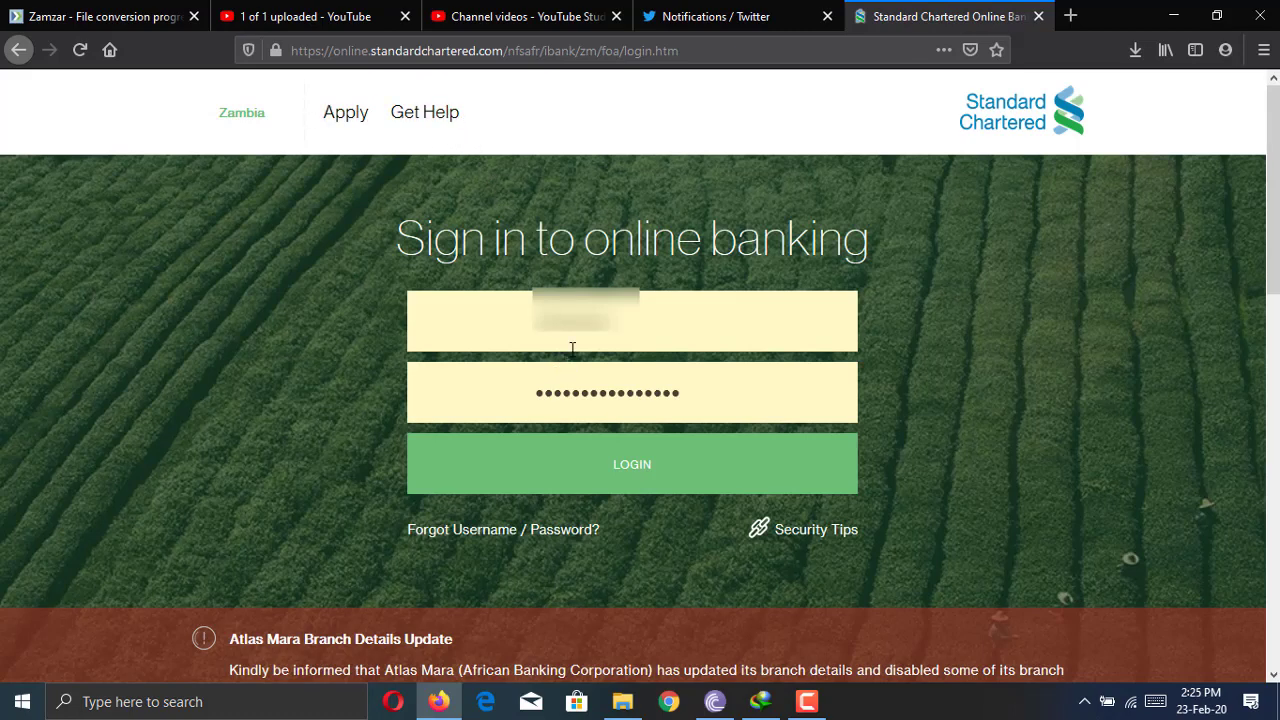
{"action": "type", "text": "msingongi"}
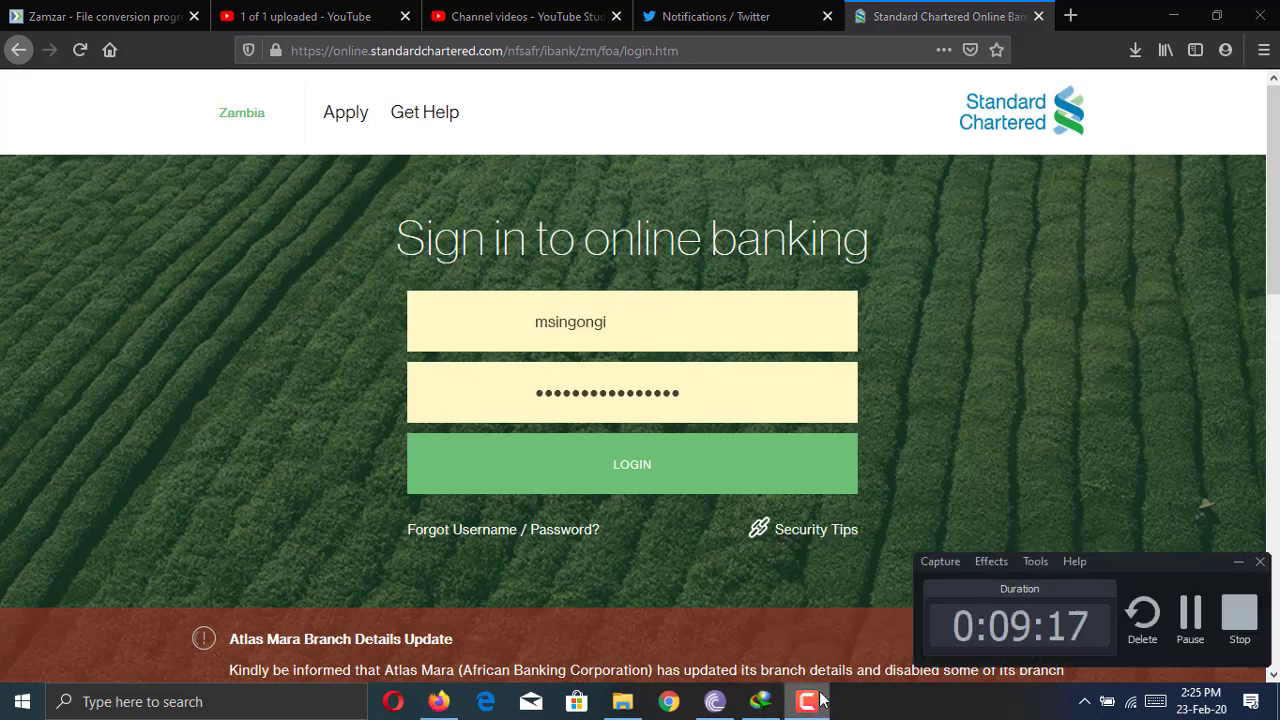